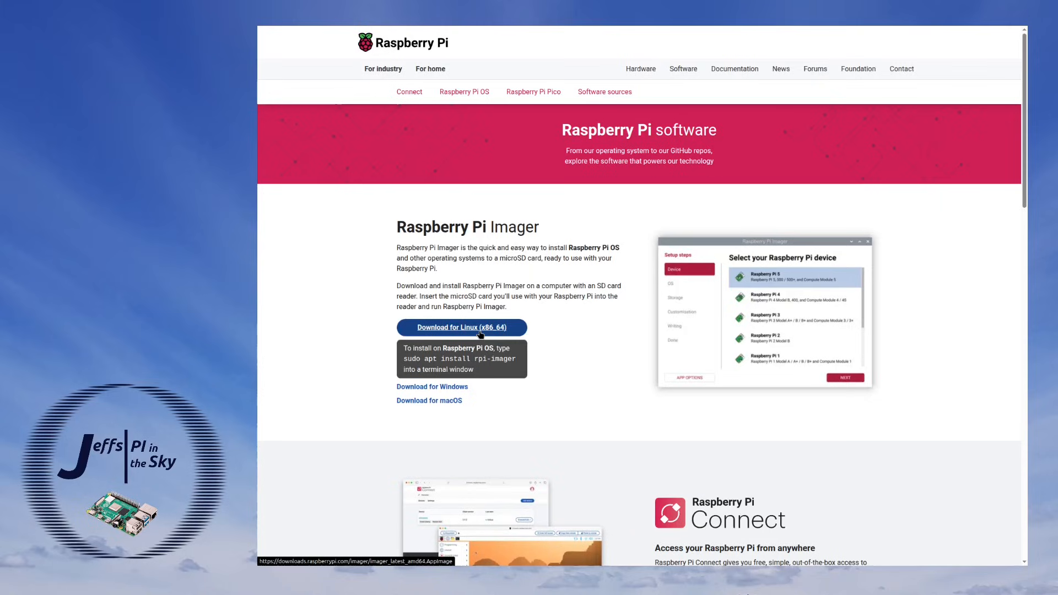
mouse_move(438, 337)
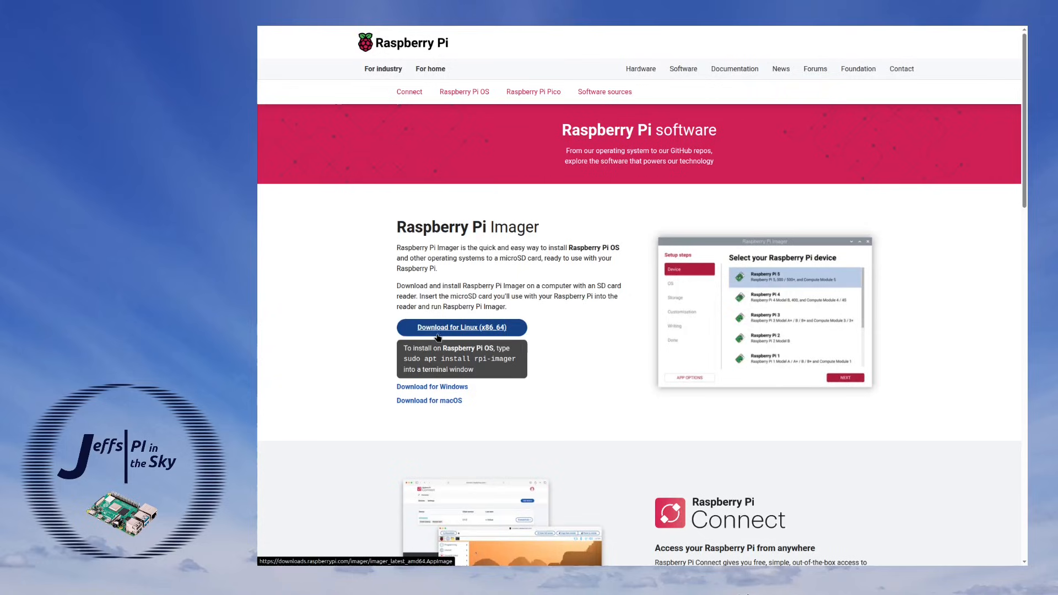
mouse_move(489, 338)
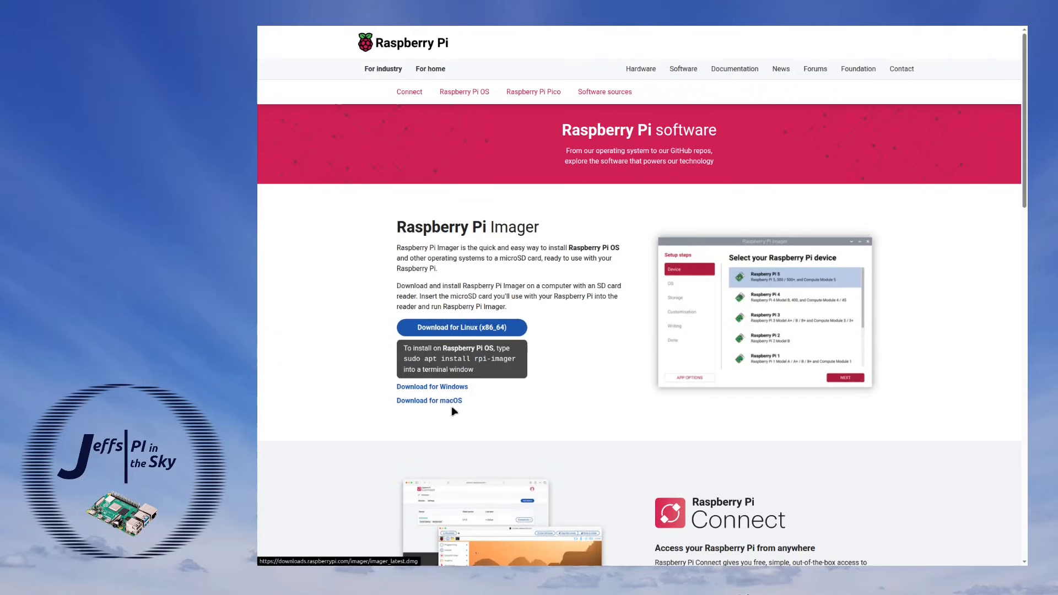
mouse_move(453, 404)
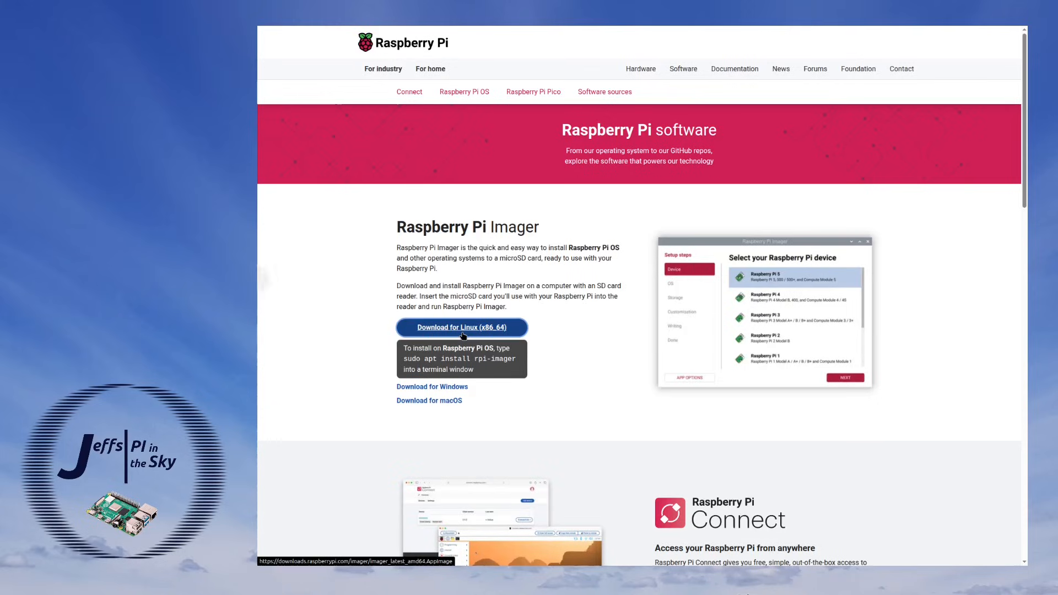
Step: Download the Linux (x86_64) build of Raspberry Pi Imager from the software page
click(462, 328)
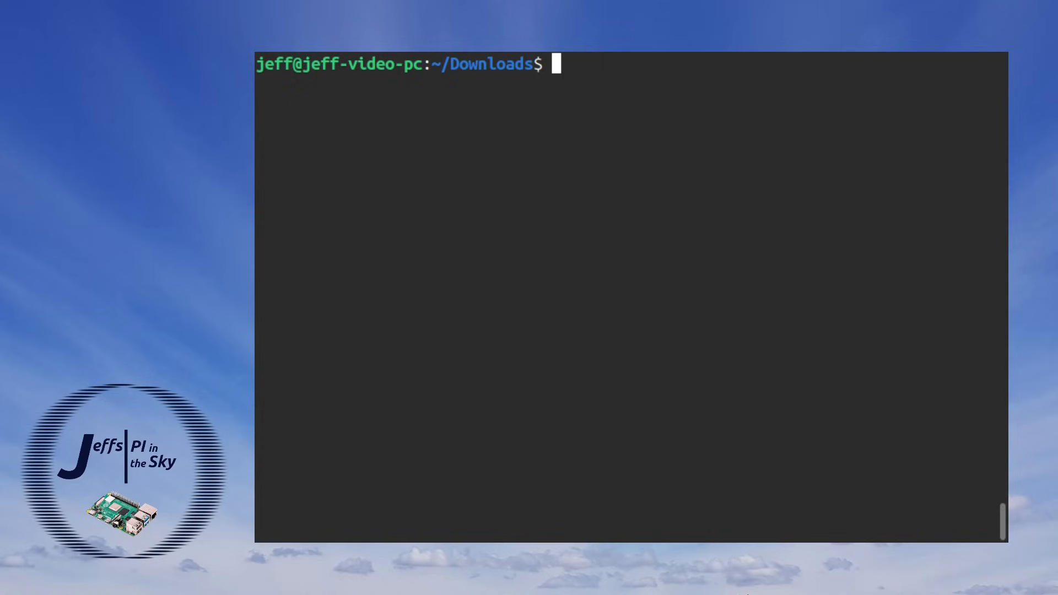
Step: Remove the old rpi-imager package with apt, then run imager_2.0.0_amd64.AppImage with sudo
text(sudo apt remove rpi-imager)
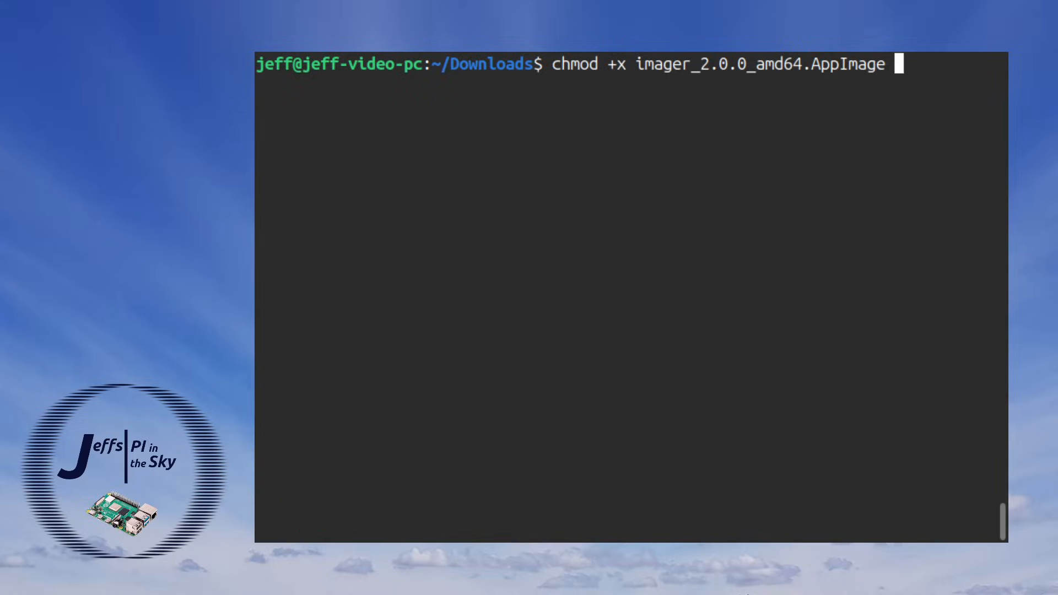
text(sudo ./imager_2.0.0_amd64.AppImage)
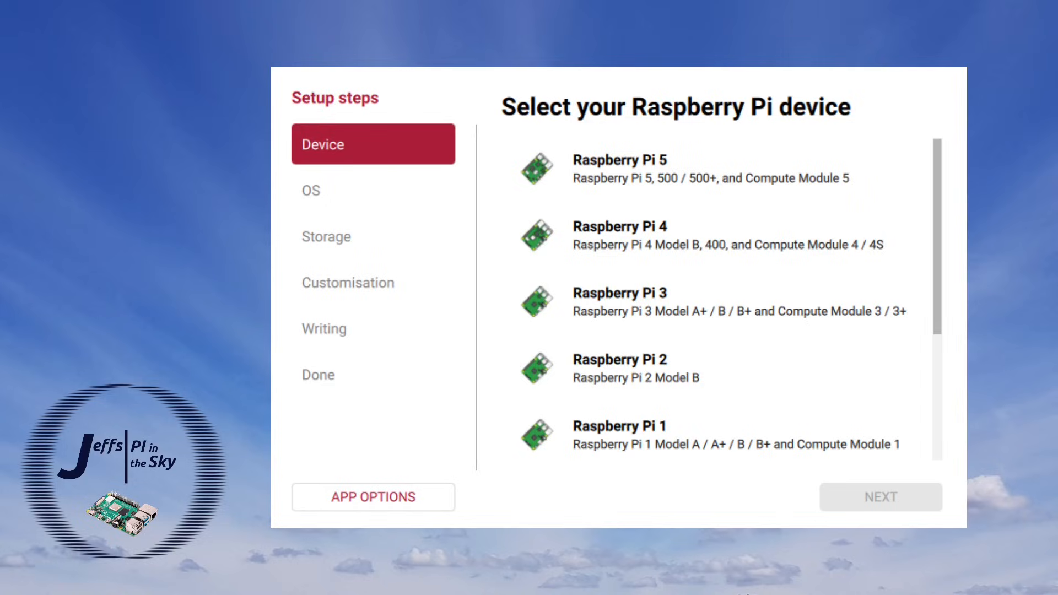
mouse_move(354, 168)
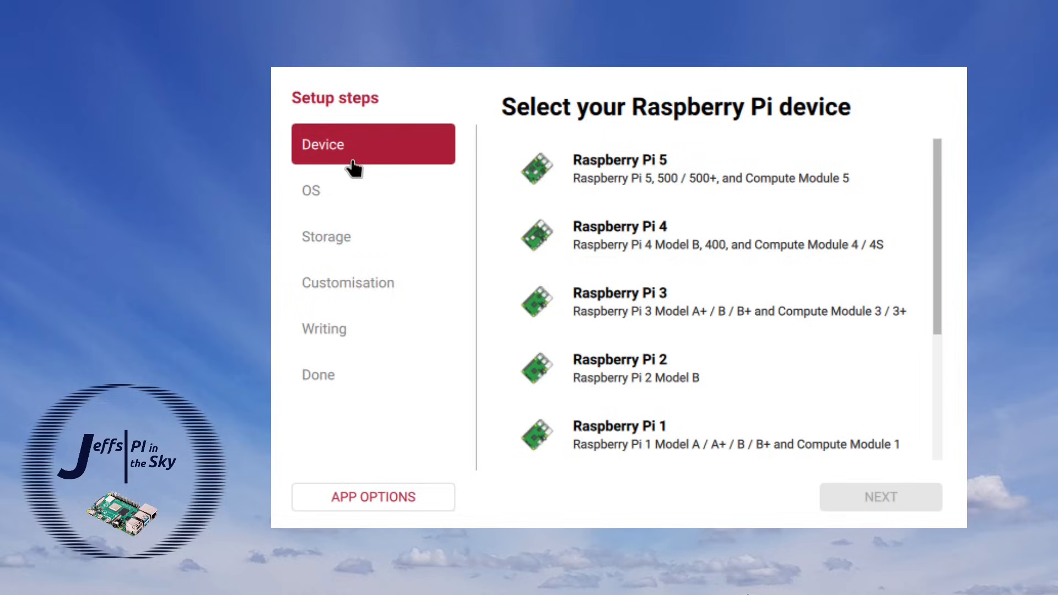
mouse_move(344, 166)
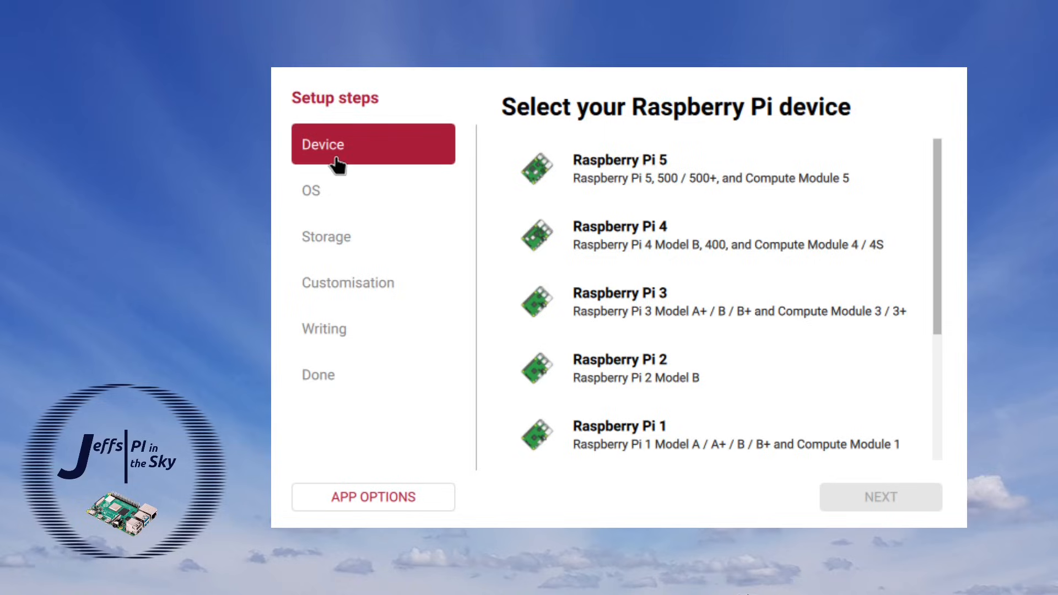
mouse_move(345, 402)
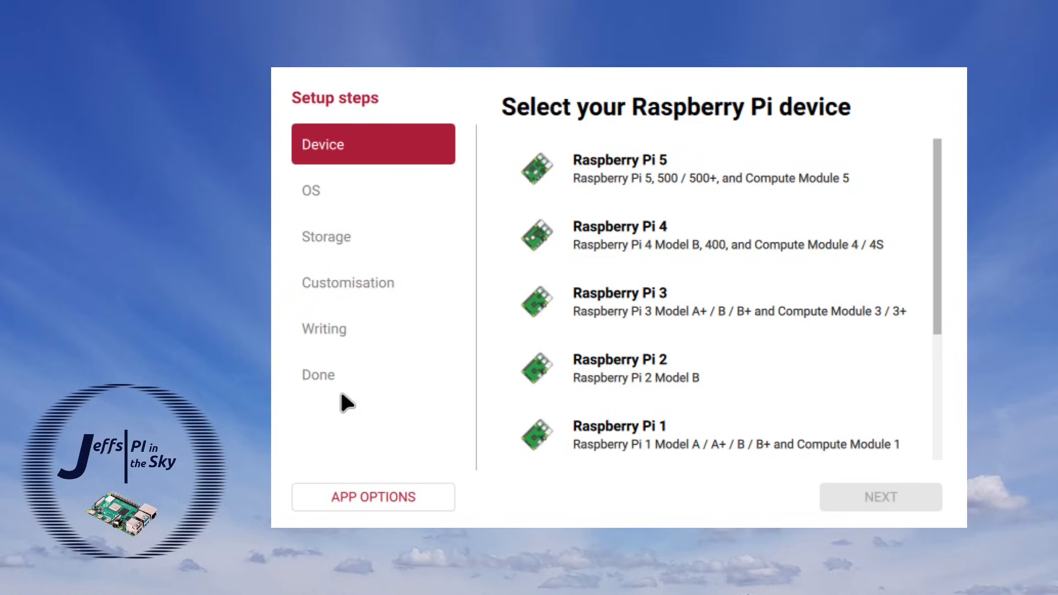
mouse_move(362, 279)
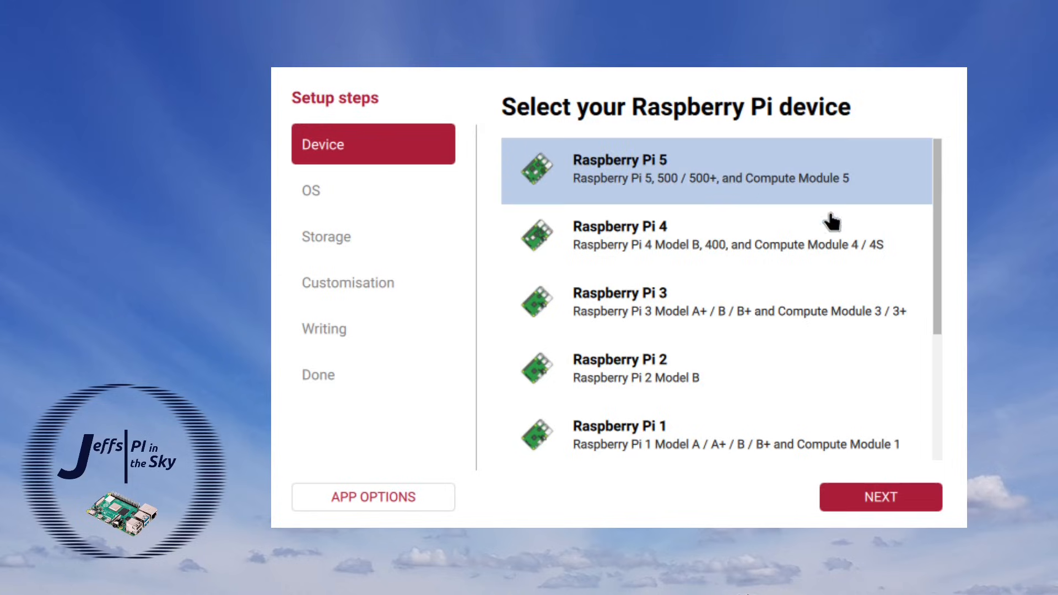
Step: Confirm Raspberry Pi 5, choose Raspberry Pi OS (64-bit) and continue to storage selection
click(879, 497)
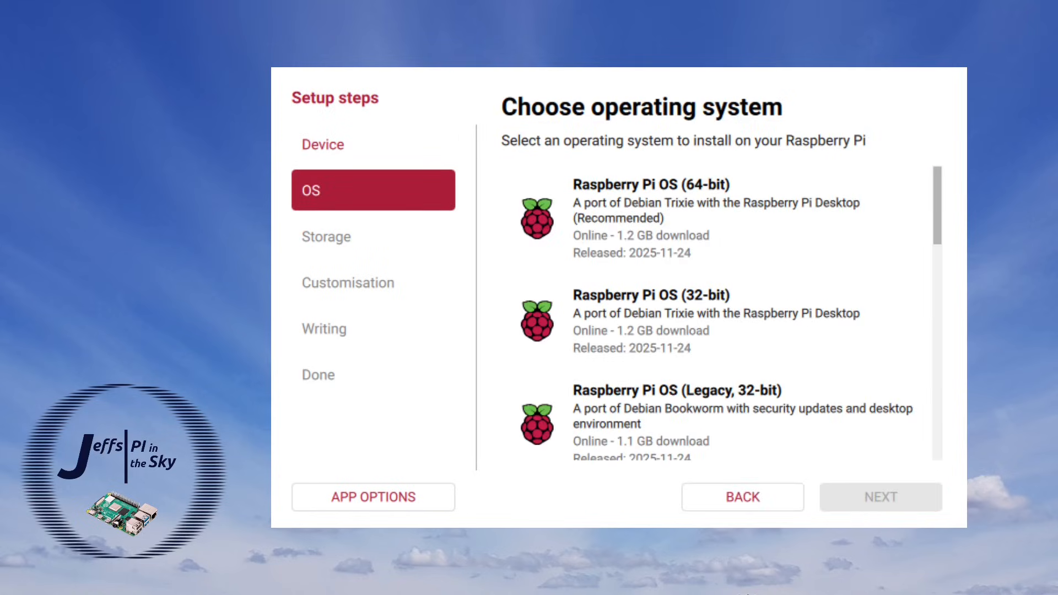
mouse_move(354, 196)
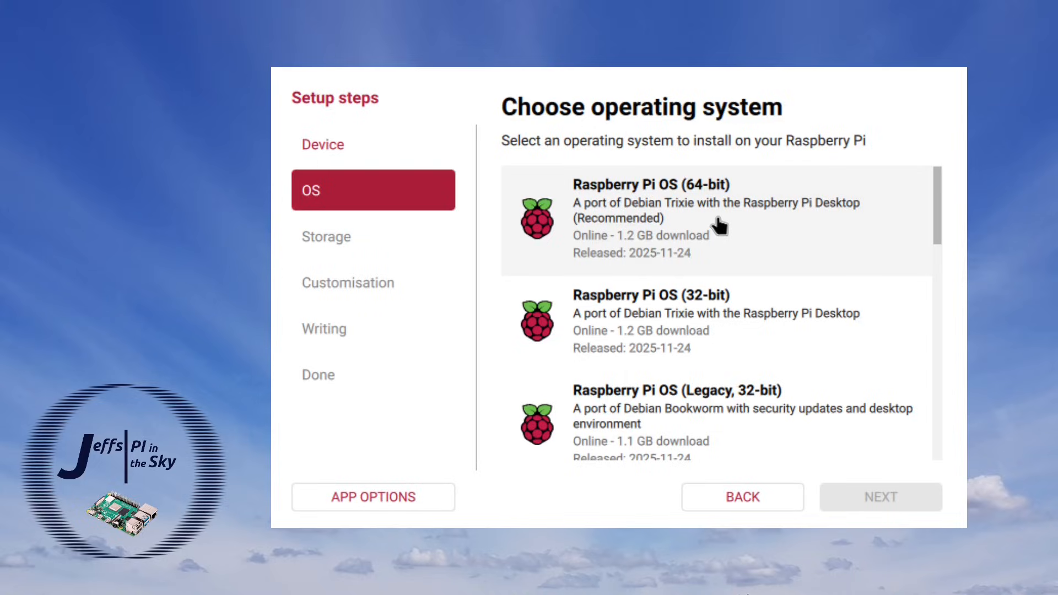
click(716, 220)
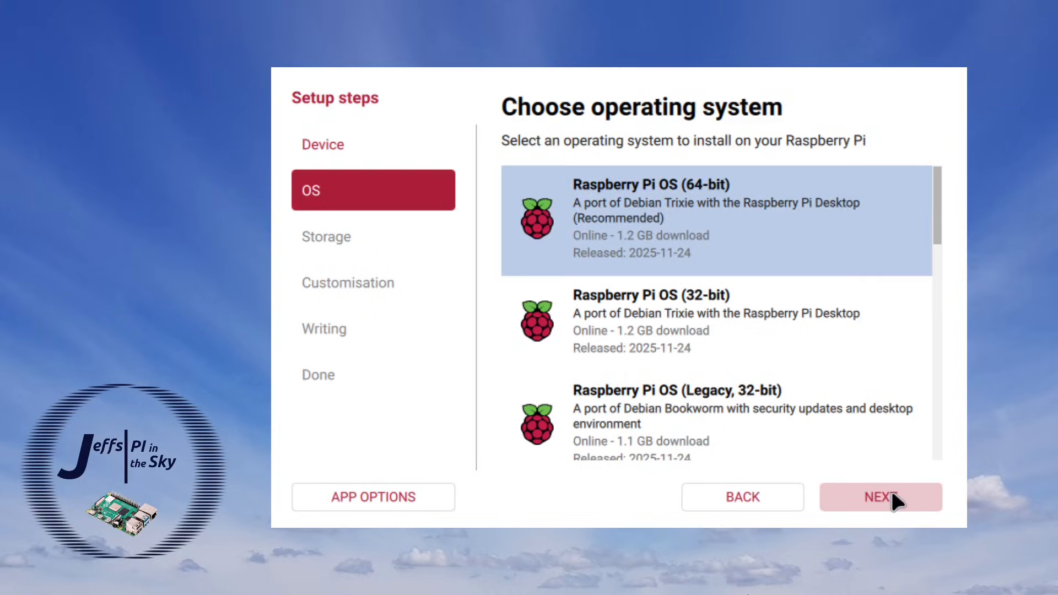
click(881, 497)
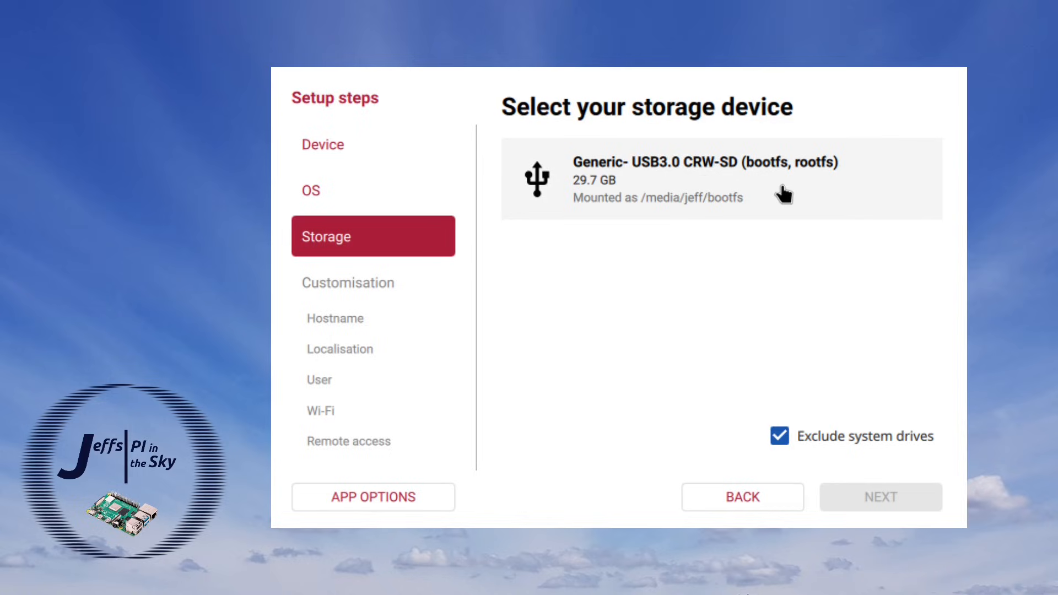
Step: Select the 29.7 GB USB SD card reader as storage and enter hostname 'imager'
click(881, 497)
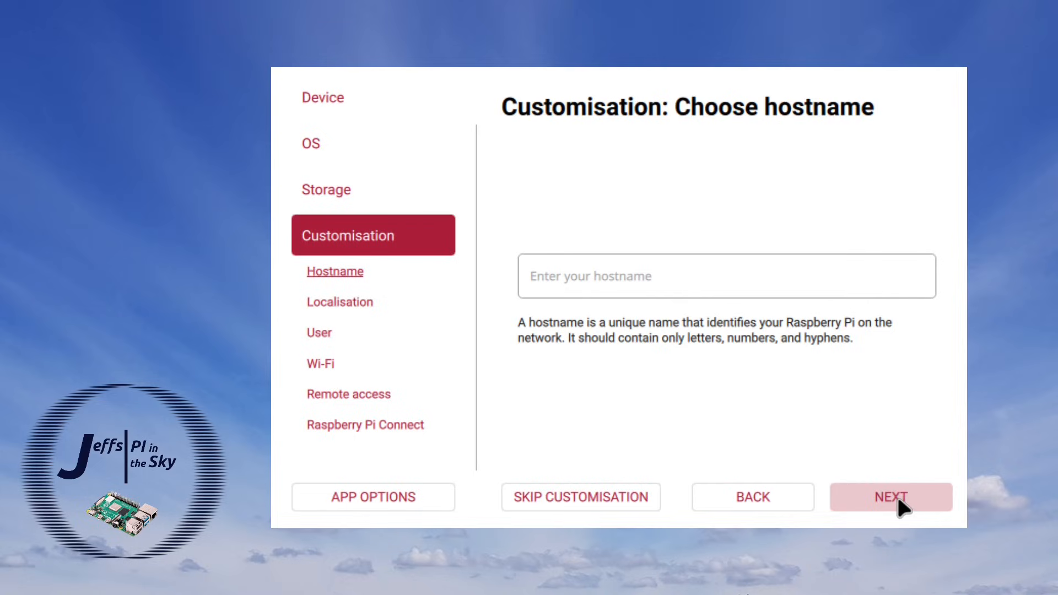
text(imager)
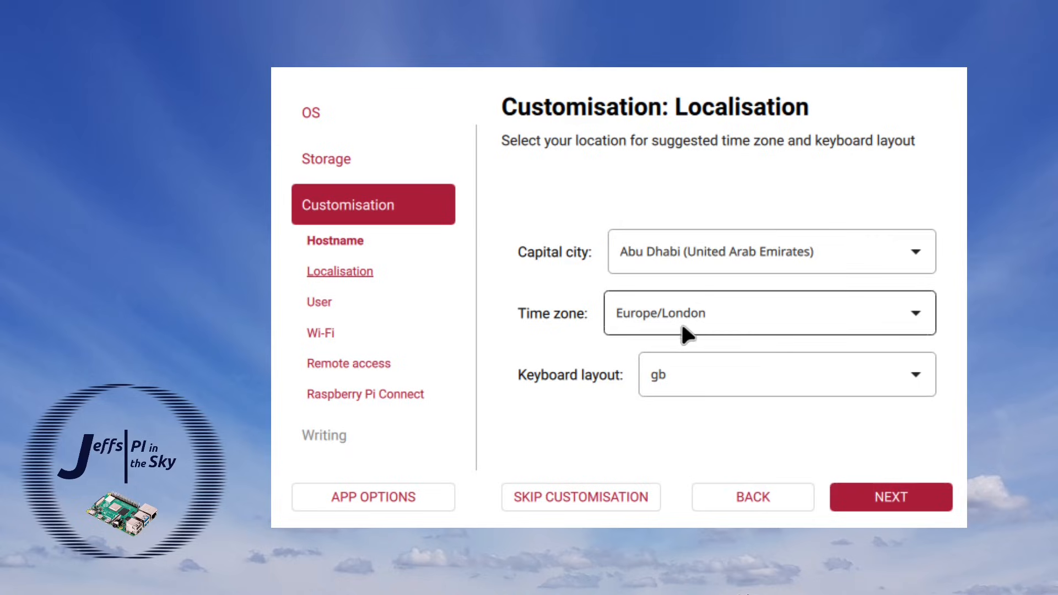
mouse_move(699, 336)
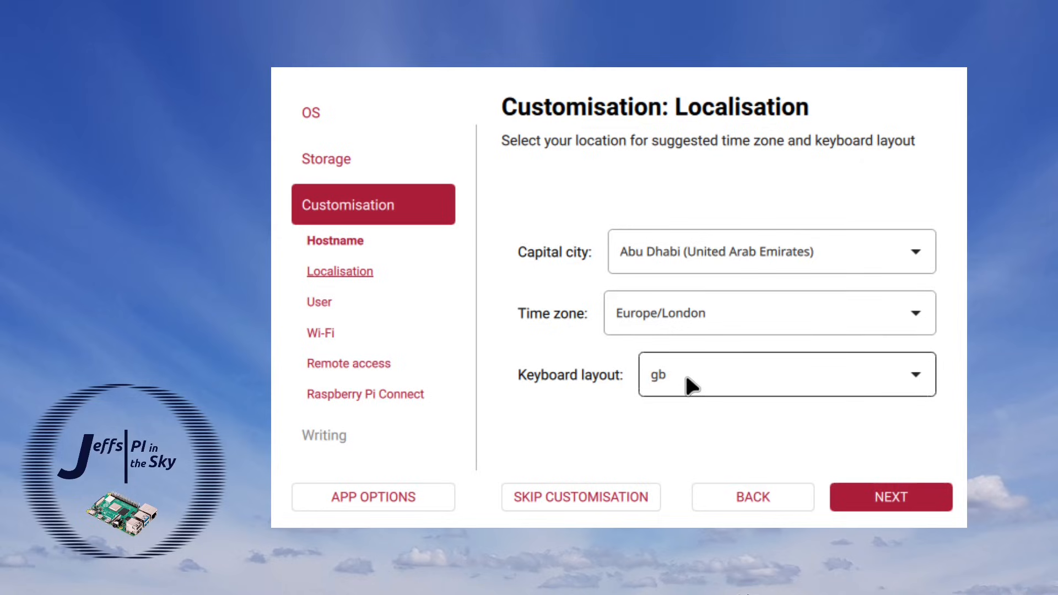
mouse_move(699, 382)
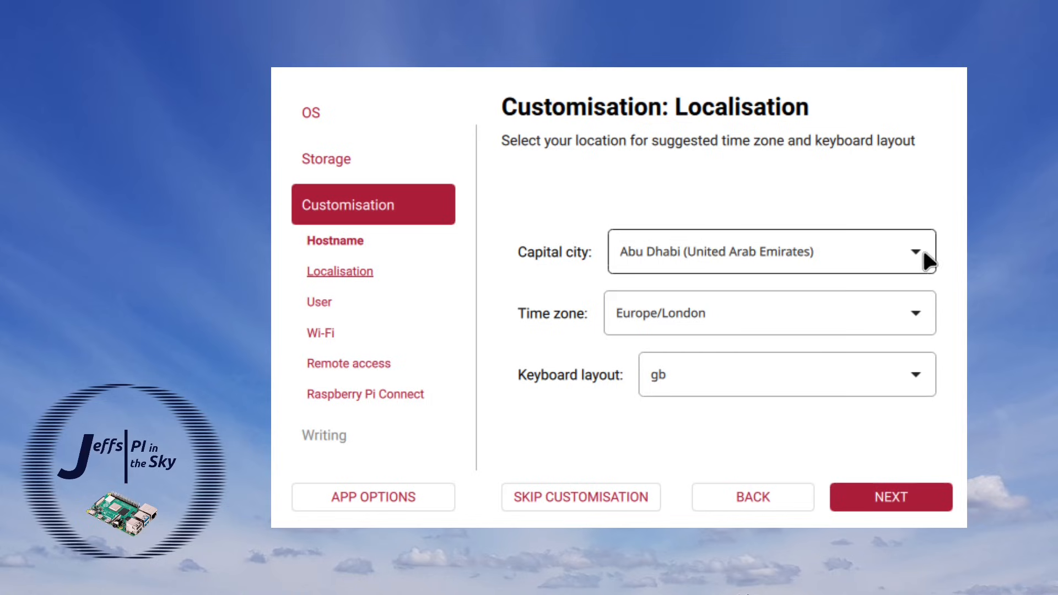
Step: Choose London (United Kingdom) from the capital city list on the localisation step
click(769, 252)
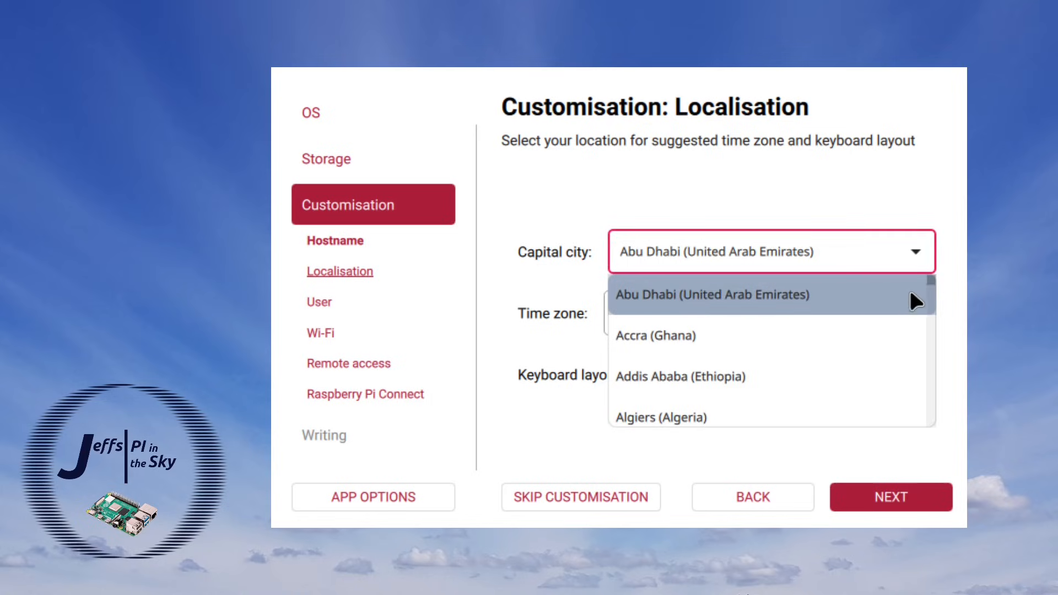
scroll(down, 3)
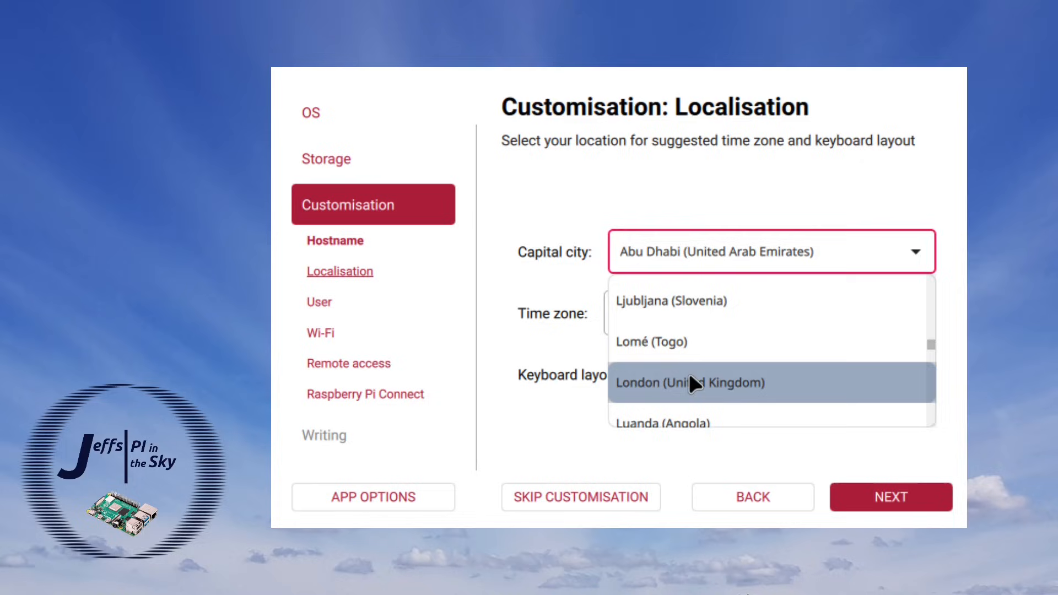
click(699, 383)
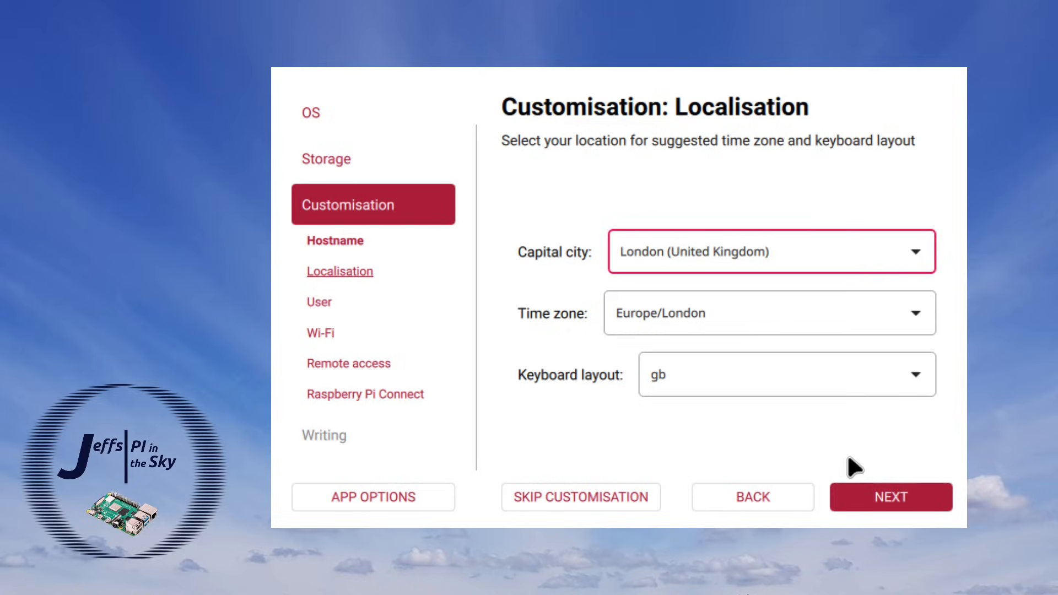
click(770, 251)
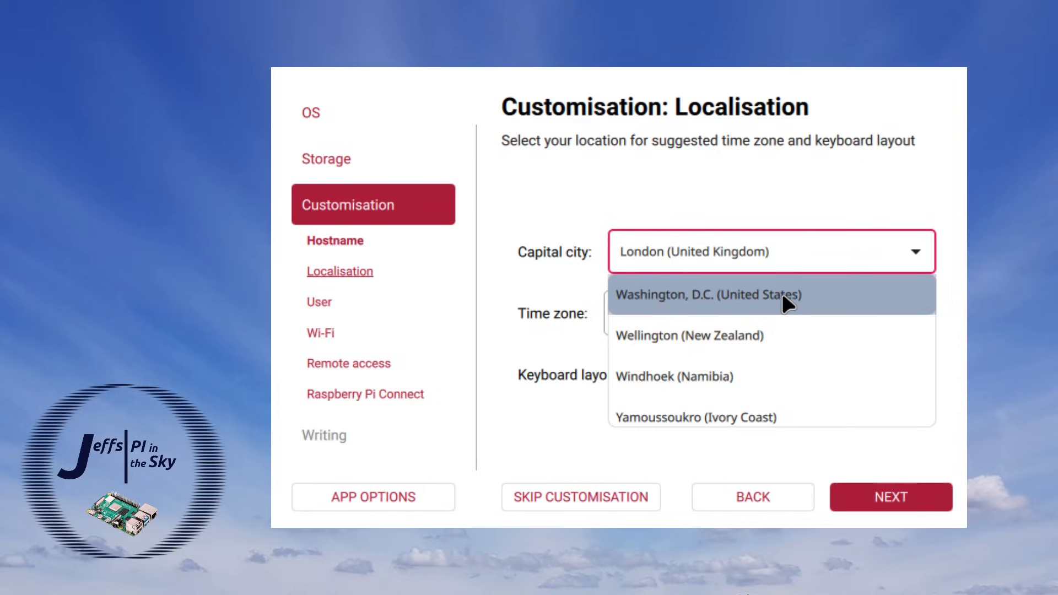
Step: Switch the capital city to Washington, D.C. (United States) and browse the time zone list
click(707, 295)
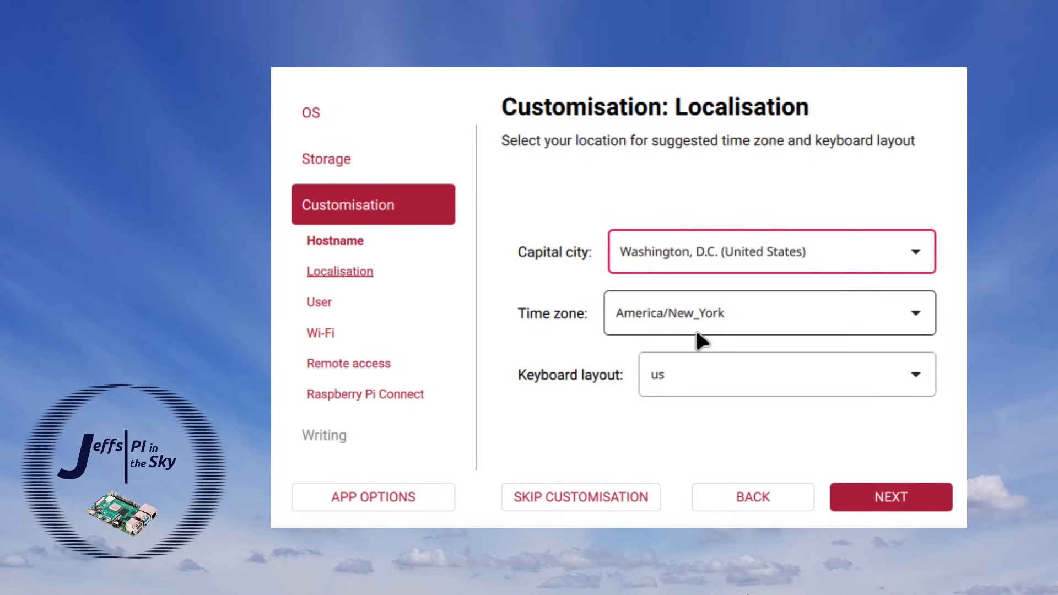
mouse_move(702, 335)
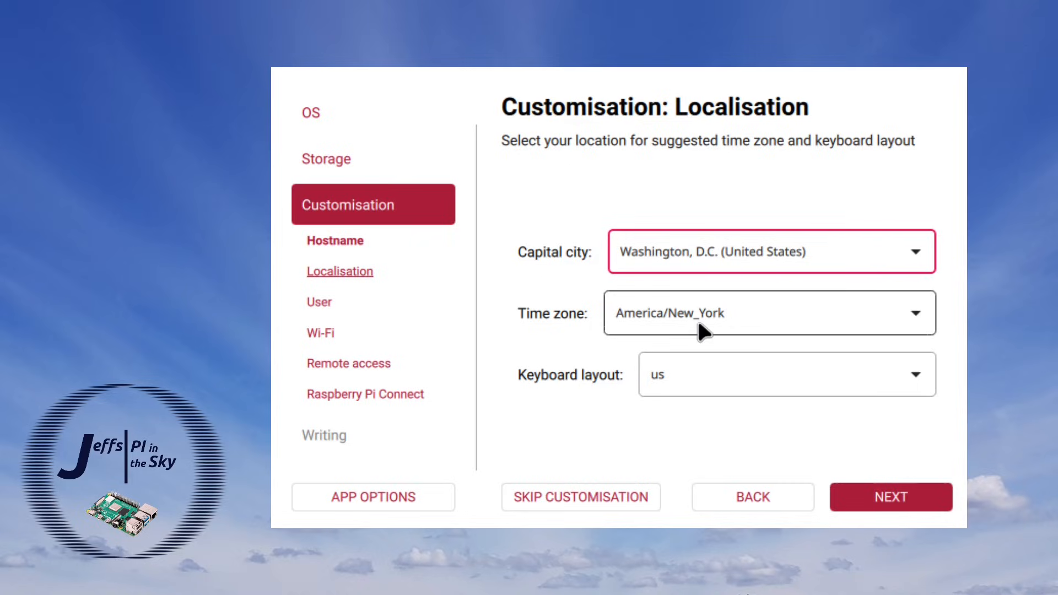
click(770, 312)
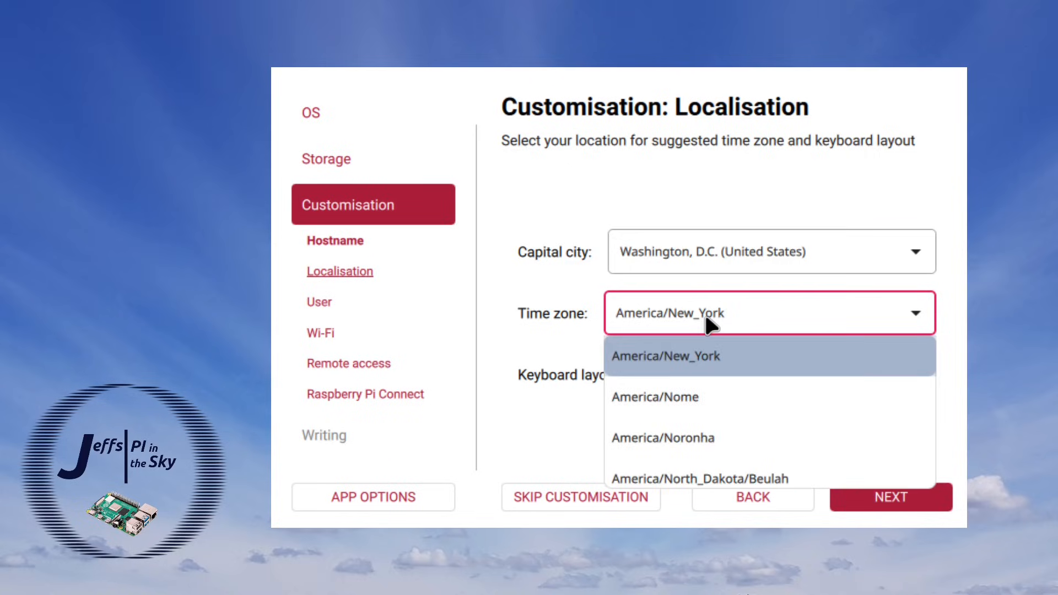
scroll(down, 3)
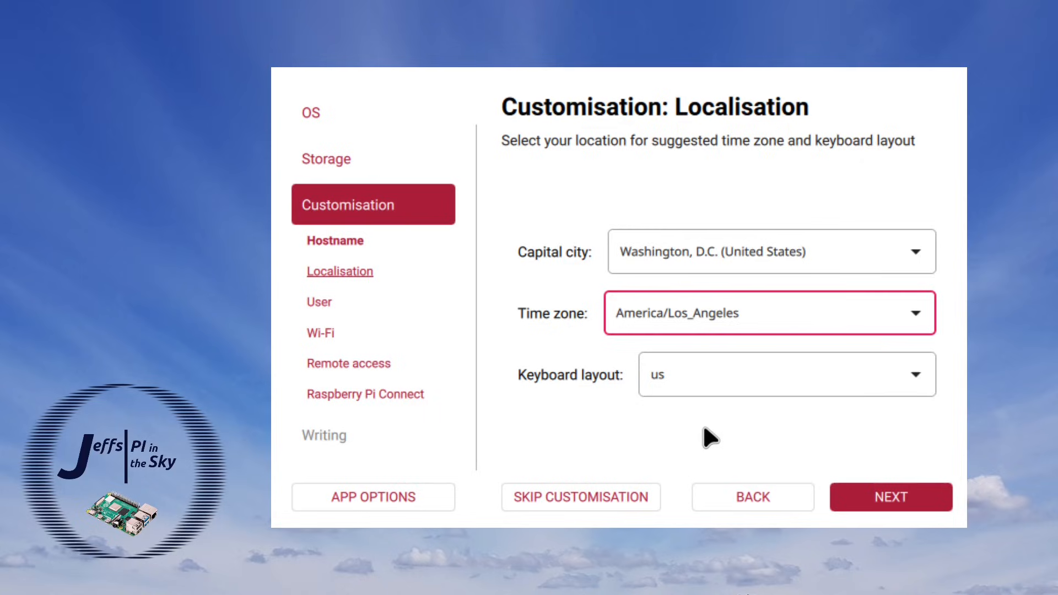
mouse_move(780, 438)
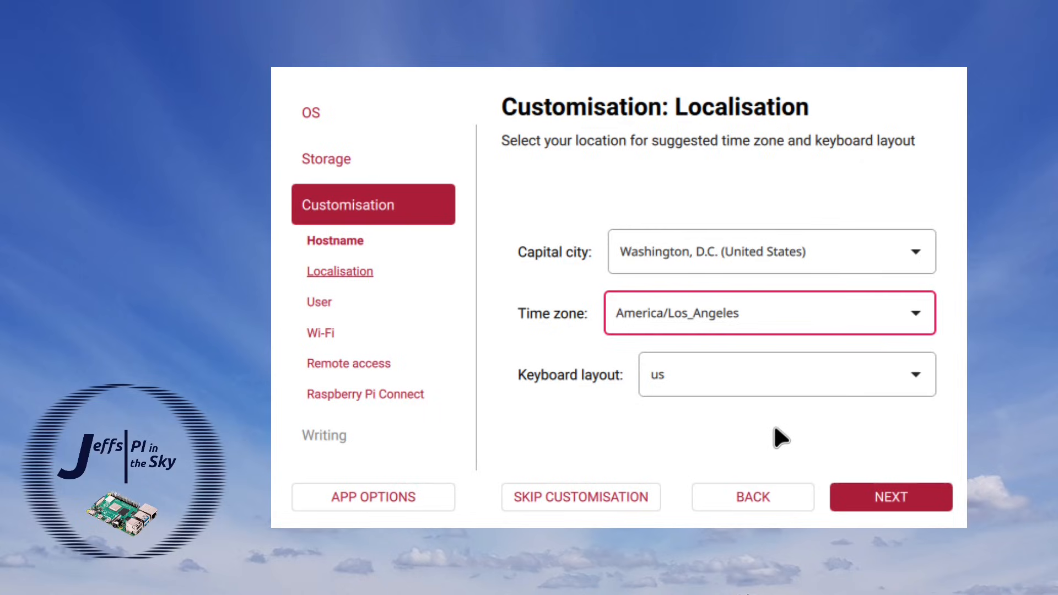
mouse_move(912, 326)
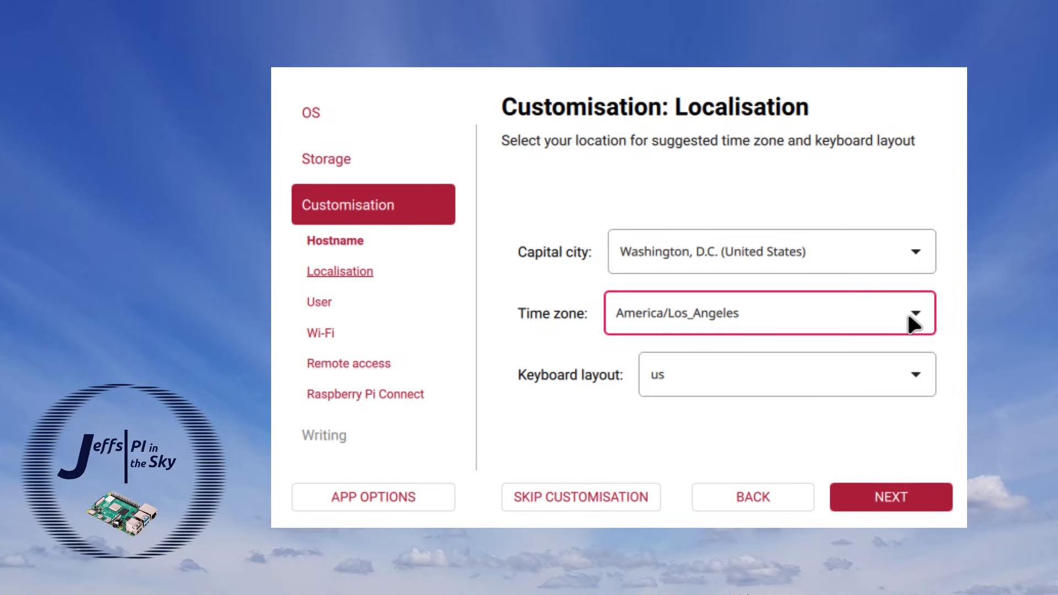
click(912, 312)
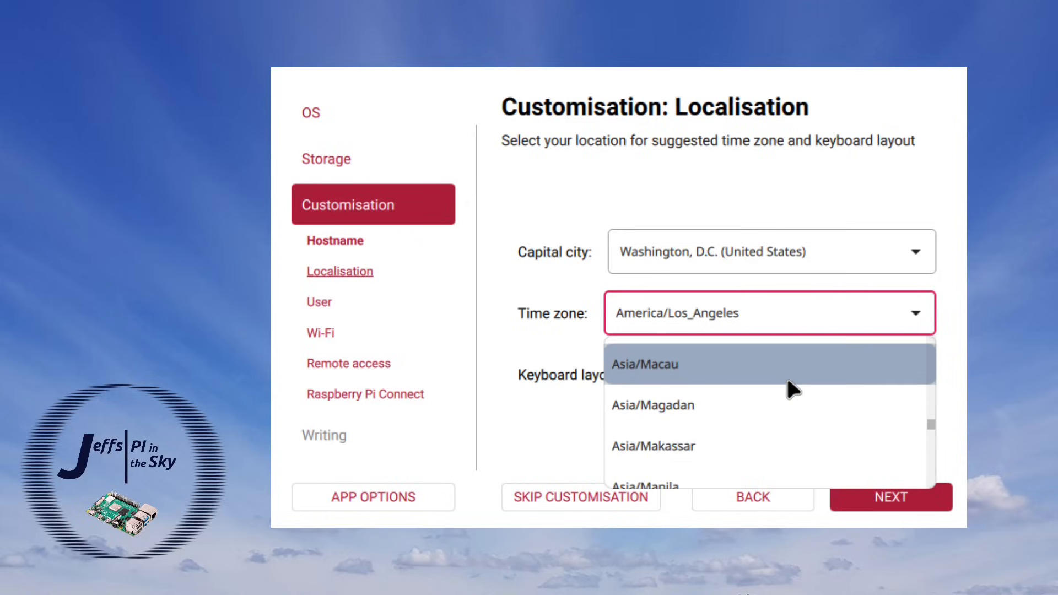
scroll(down, 3)
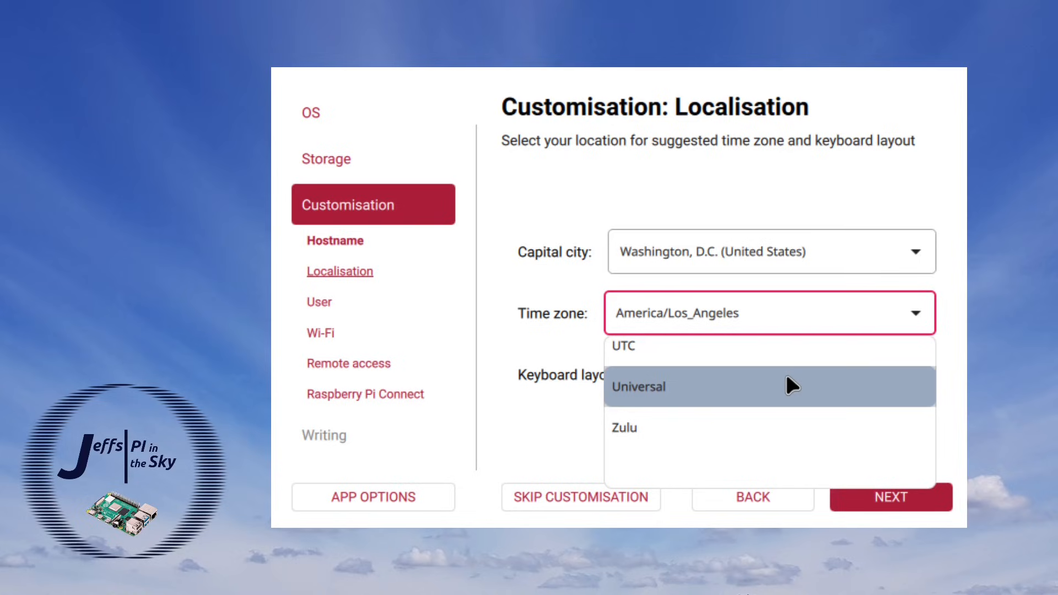
Step: Browse the capital city list again to return to London (United Kingdom)
click(772, 251)
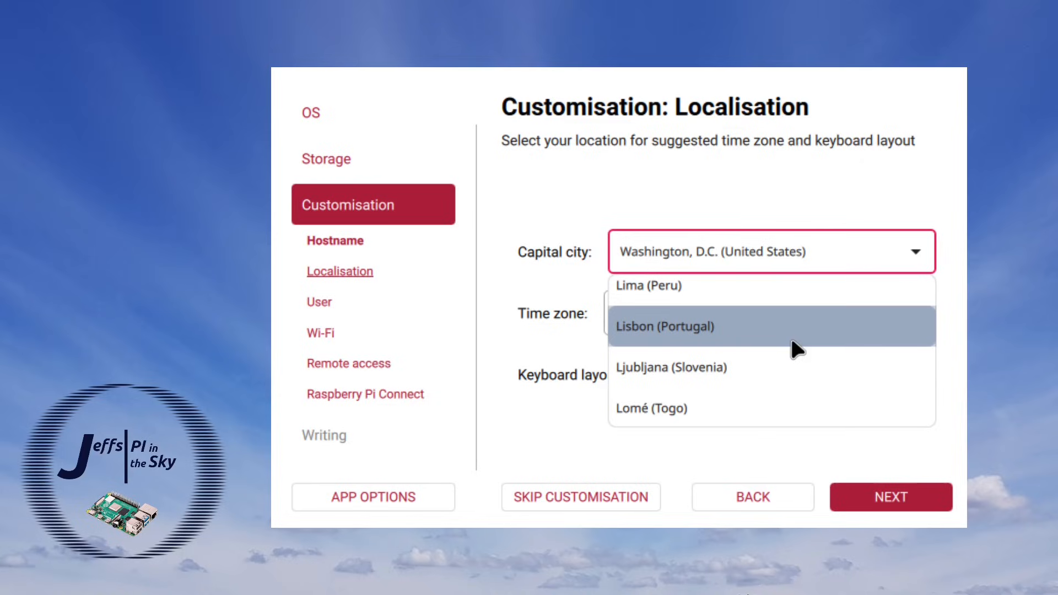
scroll(down, 3)
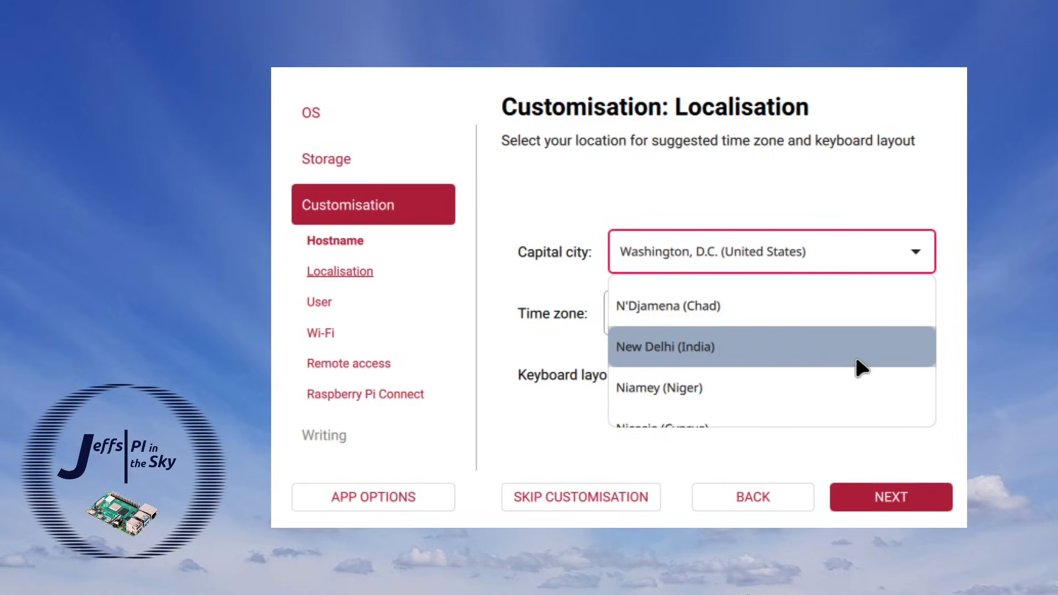
mouse_move(932, 371)
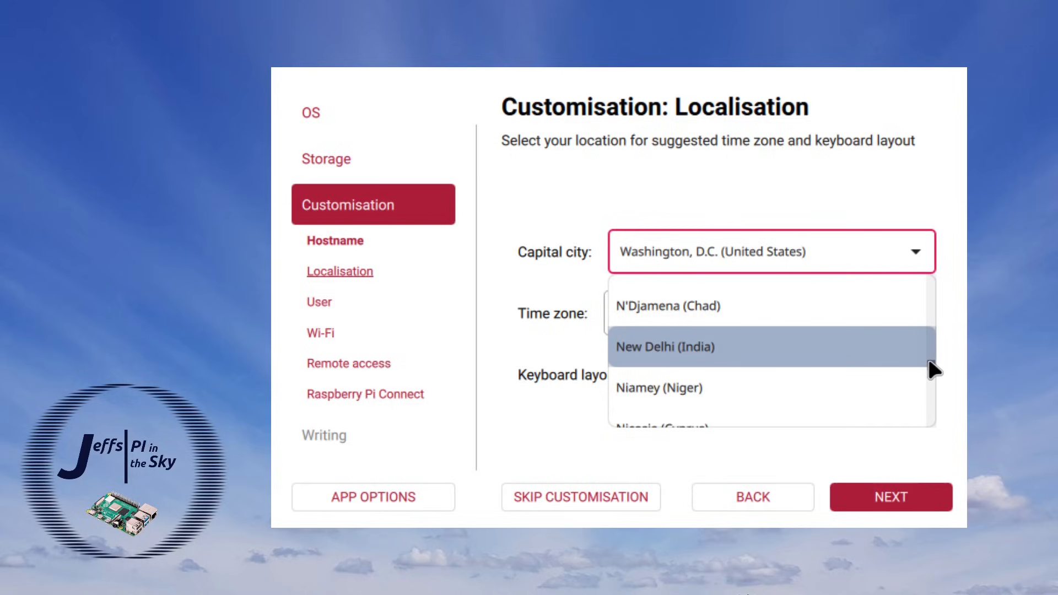
scroll(up, 3)
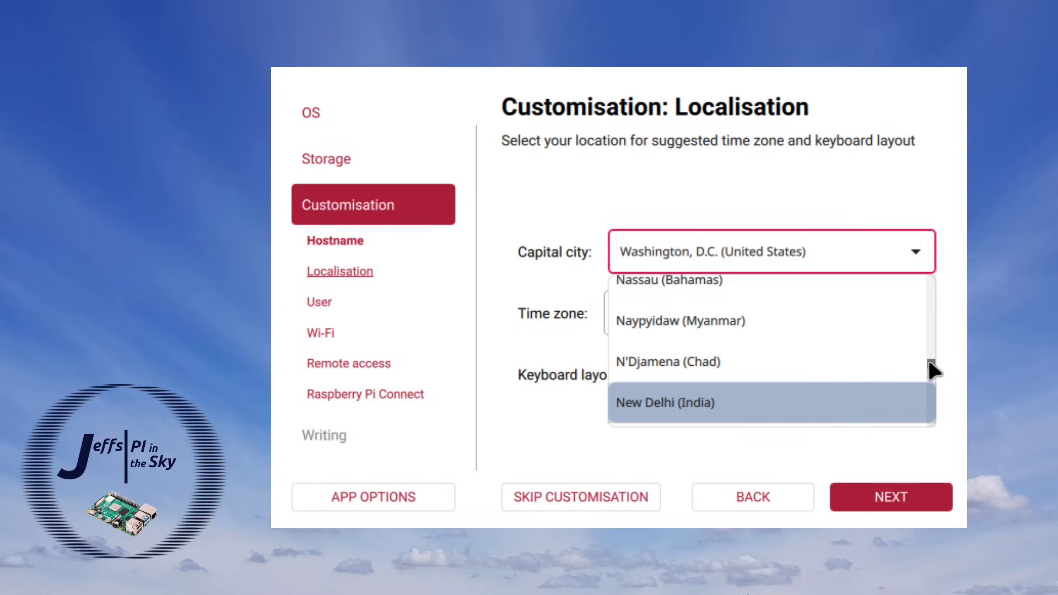
scroll(down, 3)
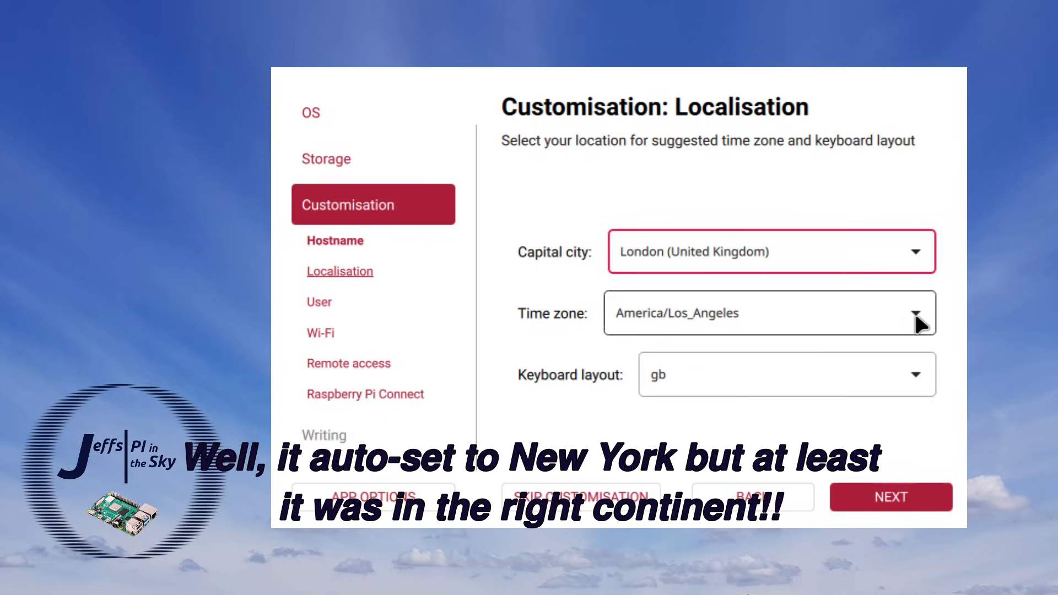
Step: Set the time zone to Europe/London and continue to the SSH authentication step
click(915, 312)
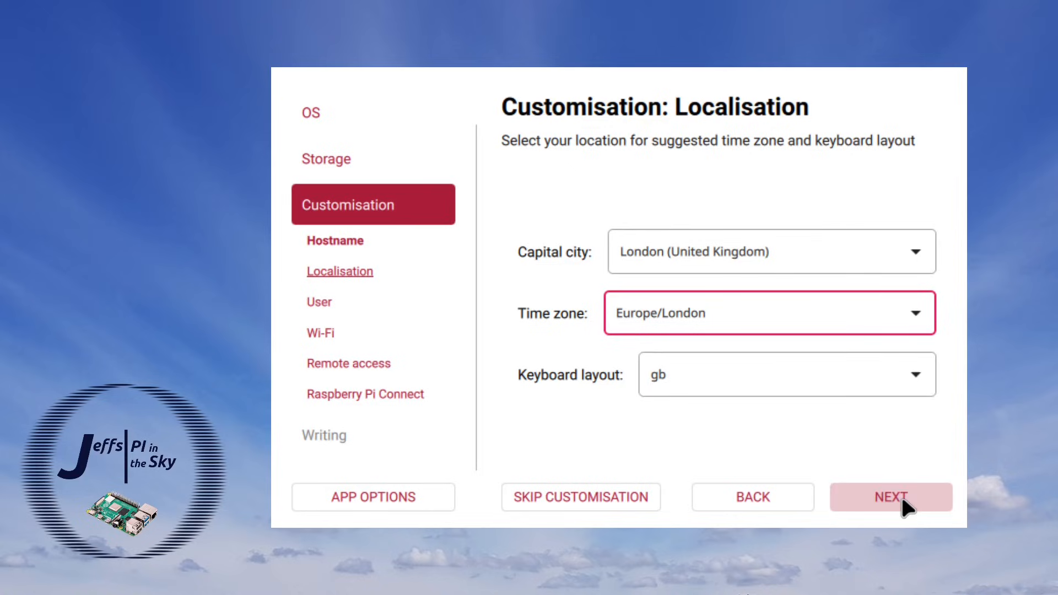
click(889, 497)
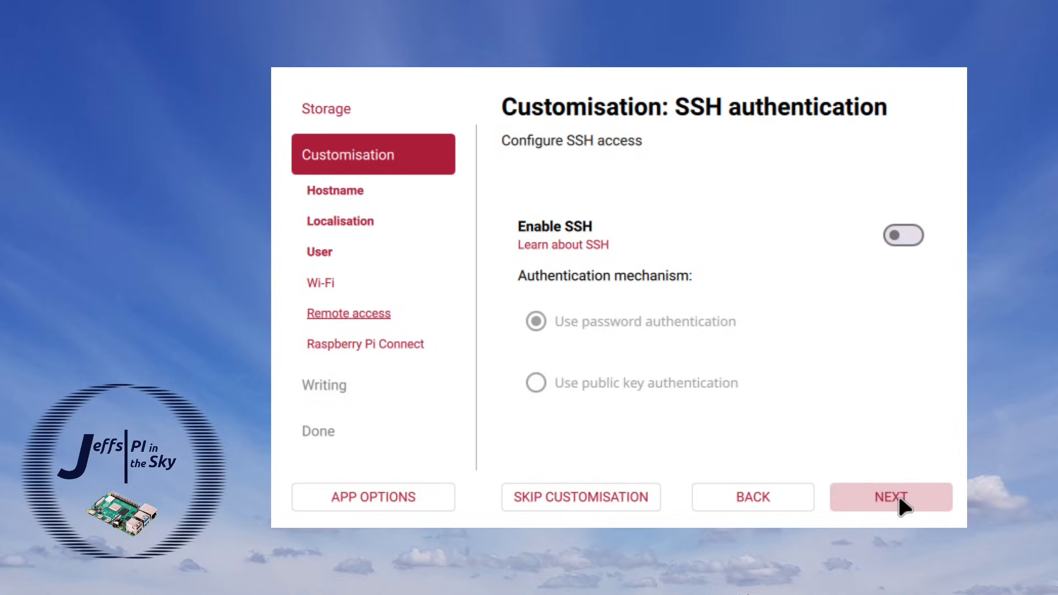
Step: Enable SSH with password authentication and continue to Raspberry Pi Connect settings
click(903, 235)
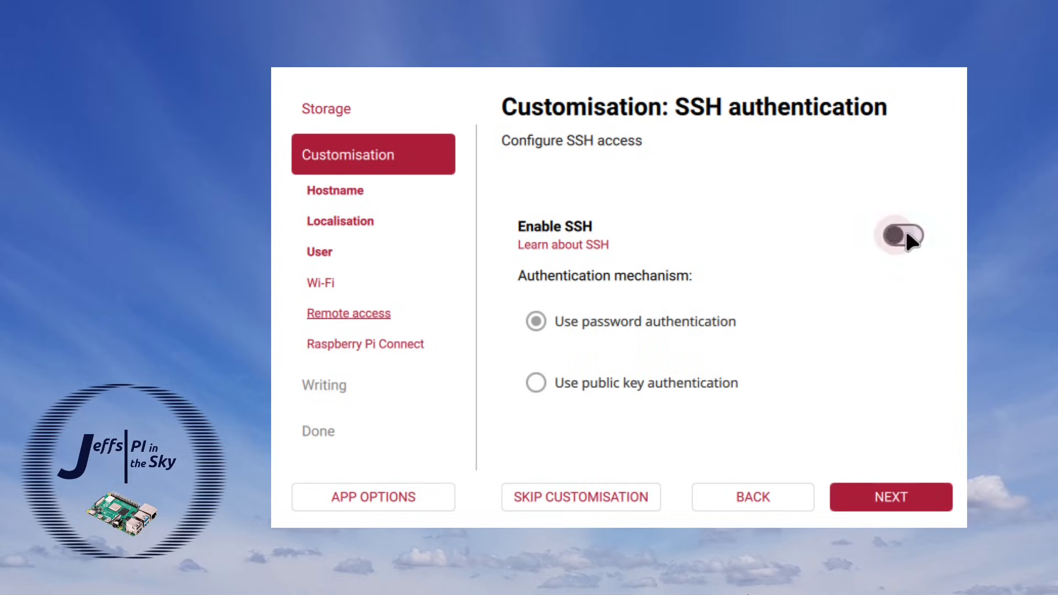
click(904, 236)
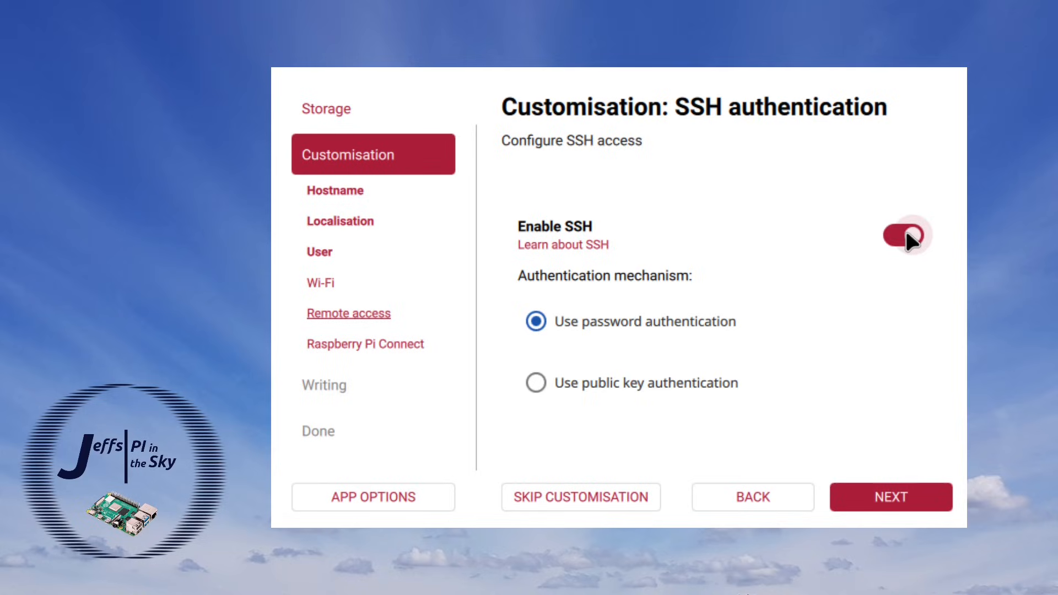
mouse_move(891, 497)
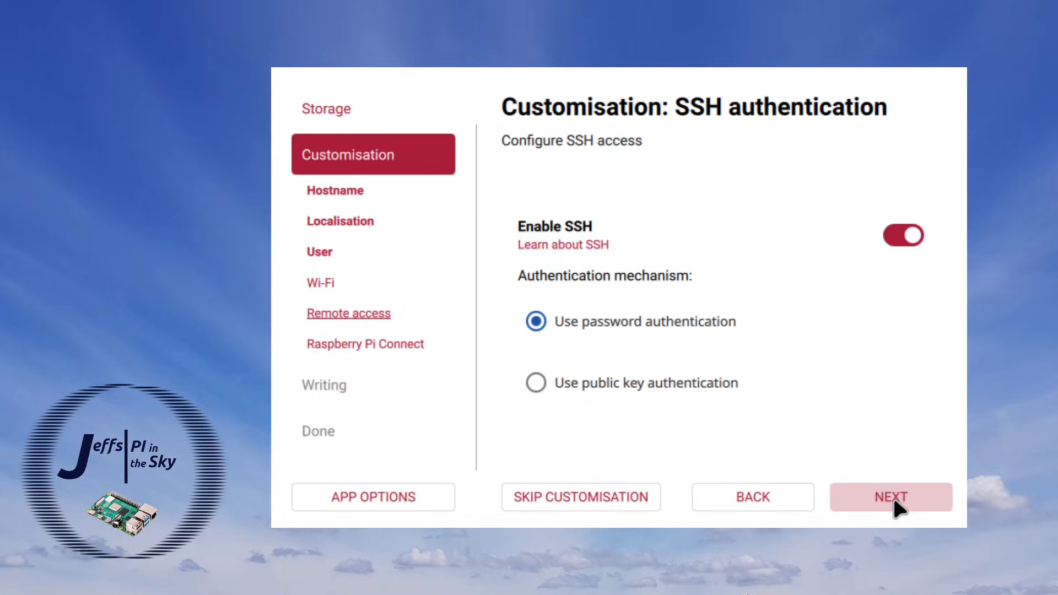
click(889, 497)
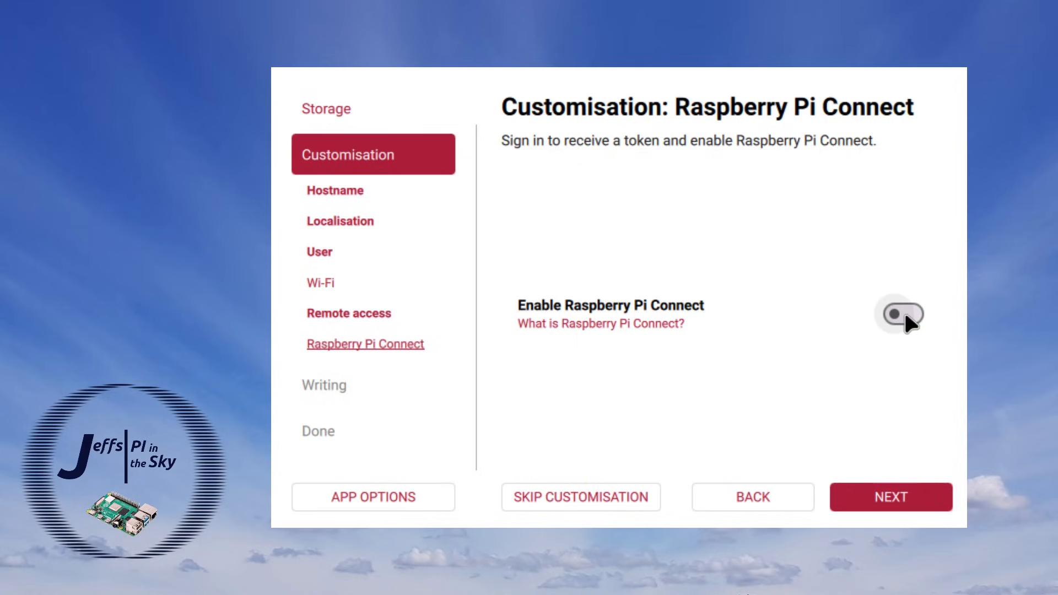
Step: Enable Raspberry Pi Connect and go to the Connect website for an authentication token
click(901, 314)
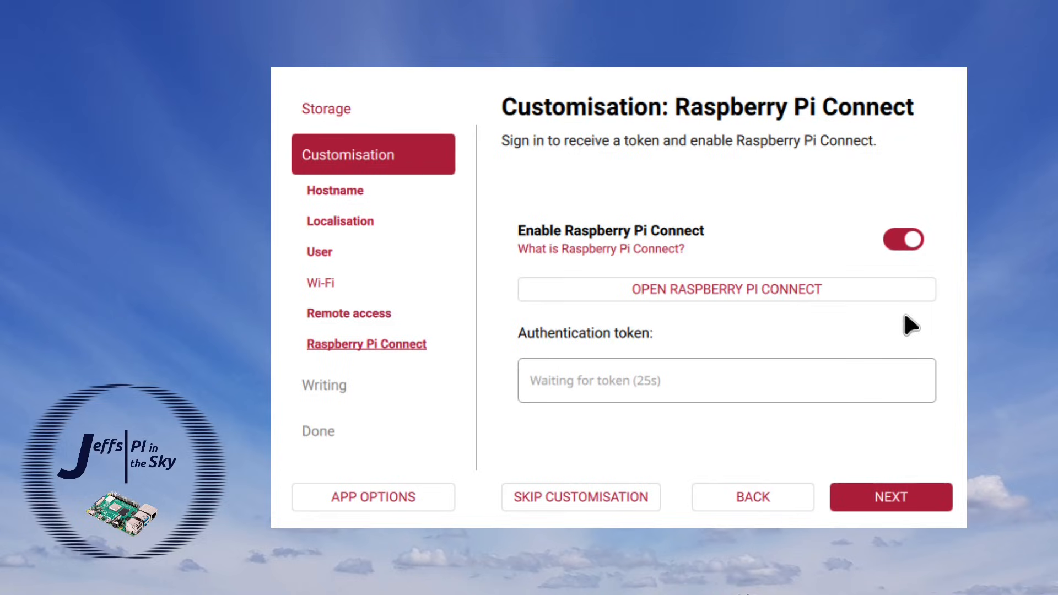
mouse_move(722, 299)
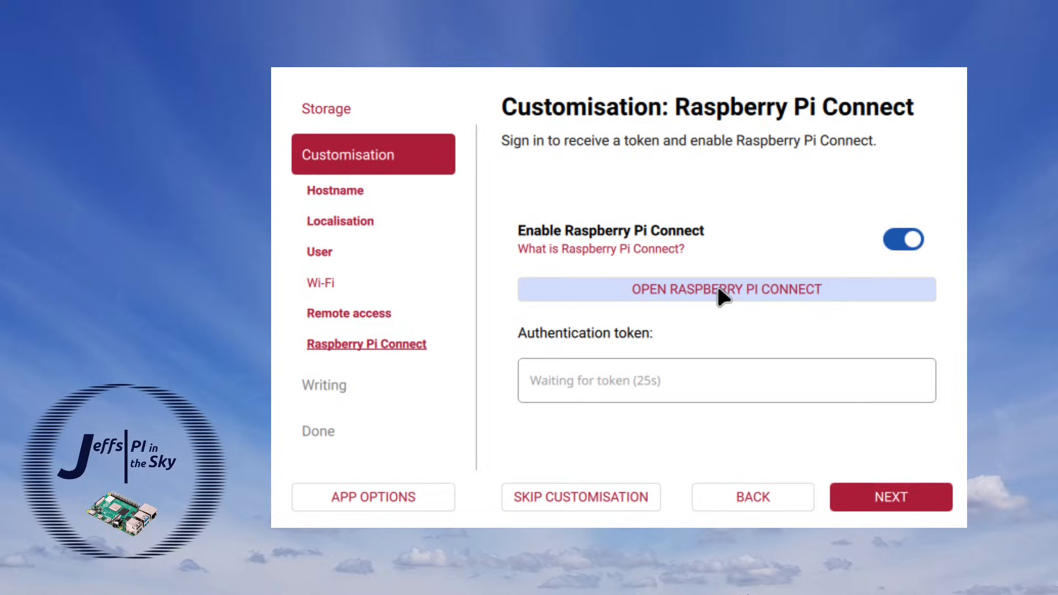
click(727, 290)
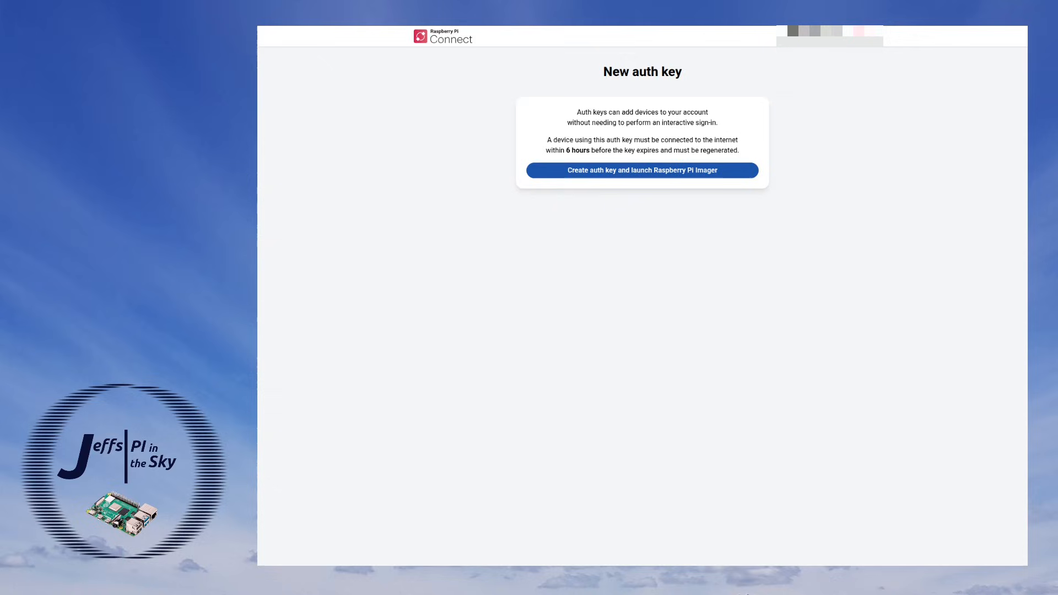
mouse_move(628, 191)
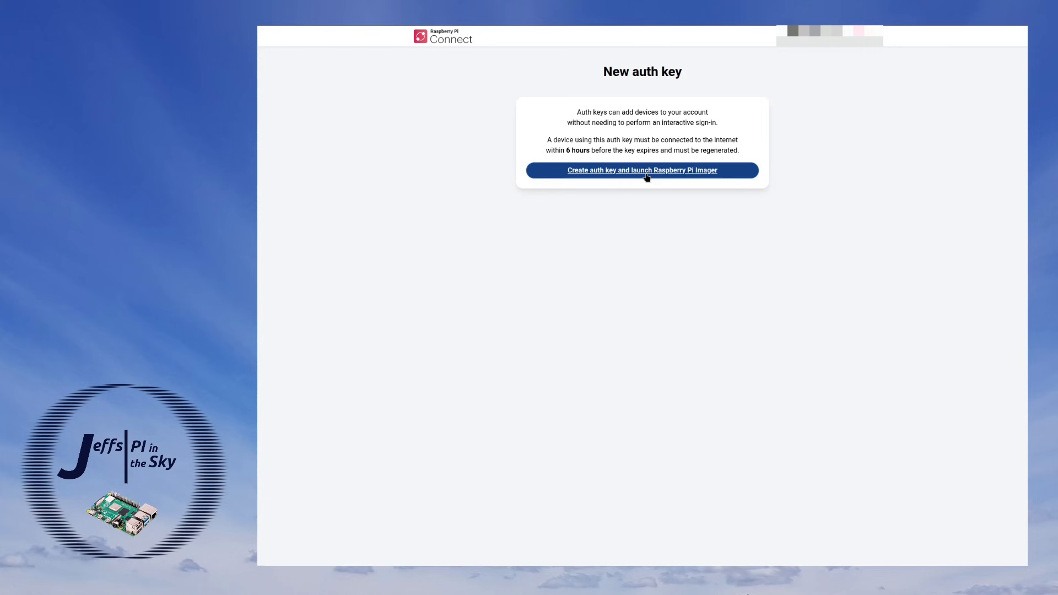
Step: Create a new auth key on Raspberry Pi Connect and hand it back to the Imager
click(642, 170)
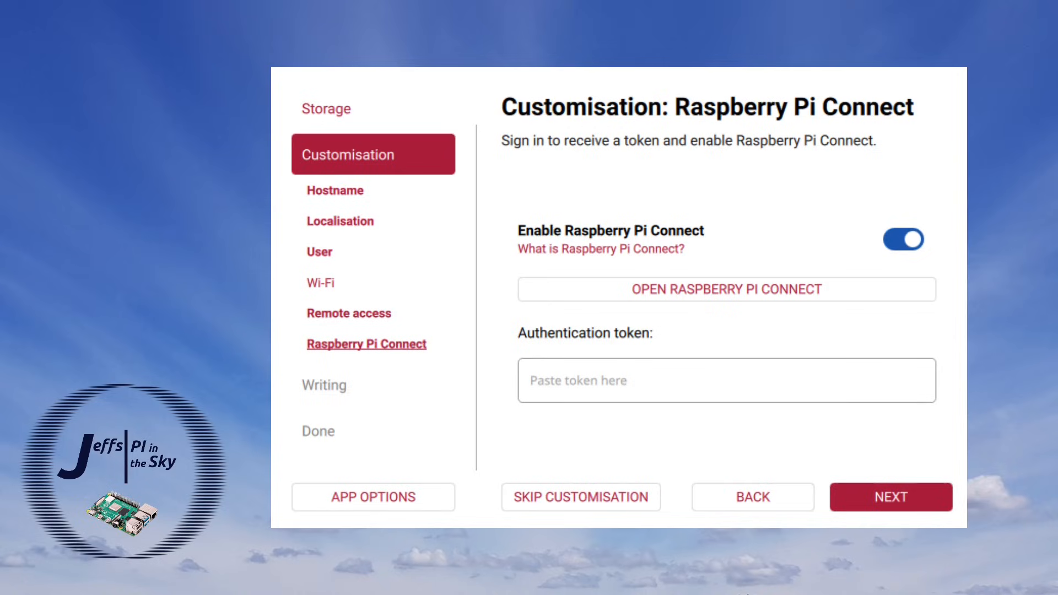
Step: Focus the empty Authentication token field before fetching a key from Raspberry Pi Connect
click(727, 380)
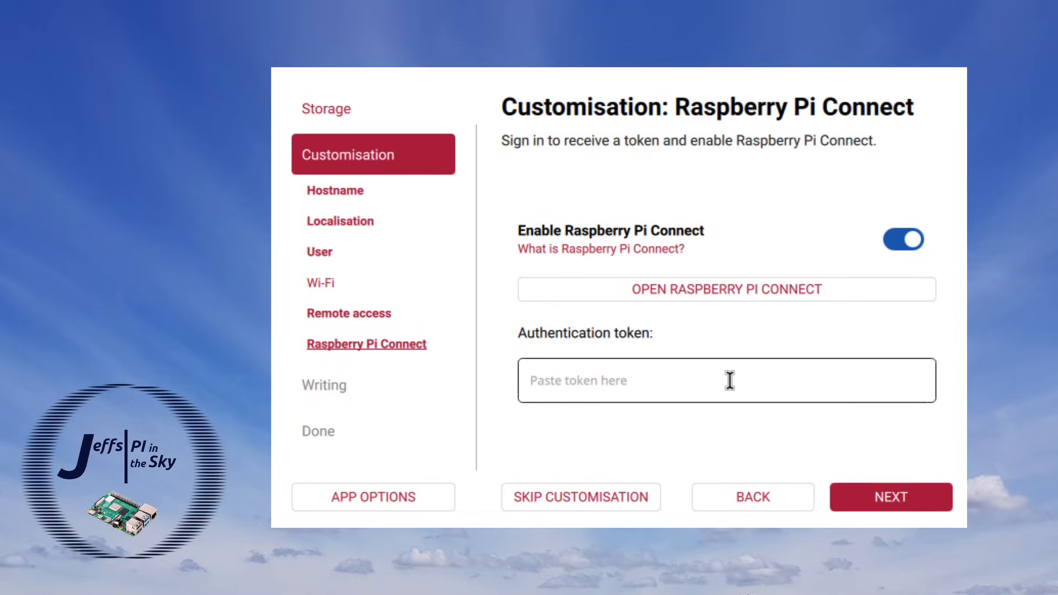
click(727, 290)
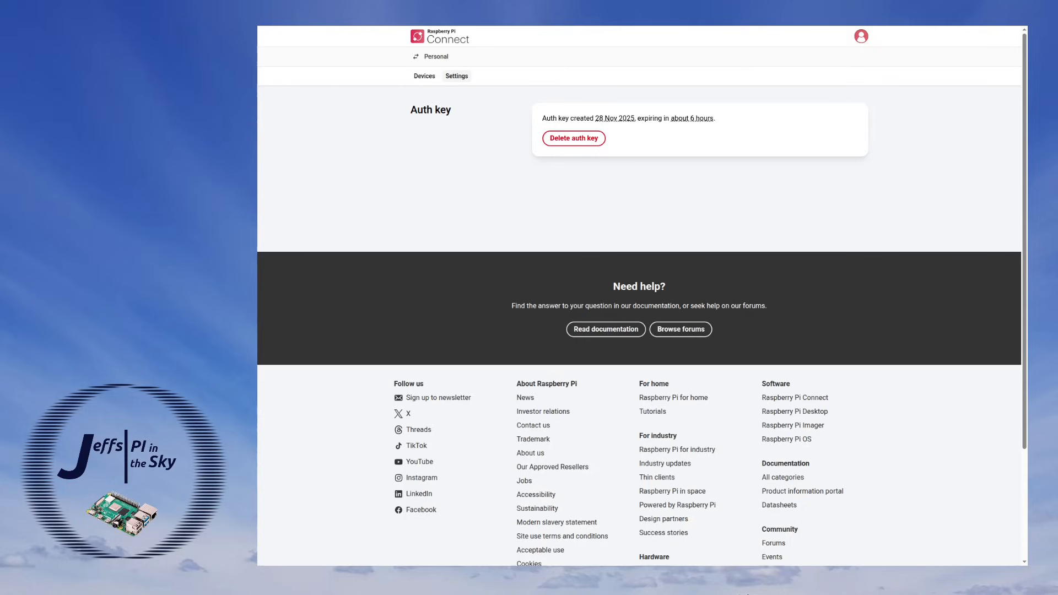
mouse_move(672, 120)
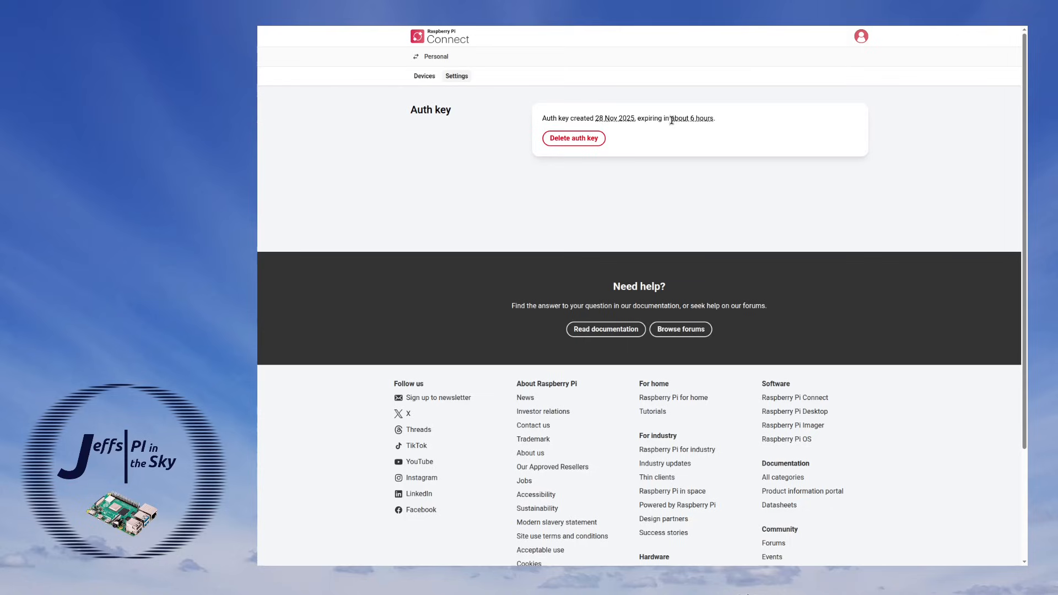
mouse_move(697, 133)
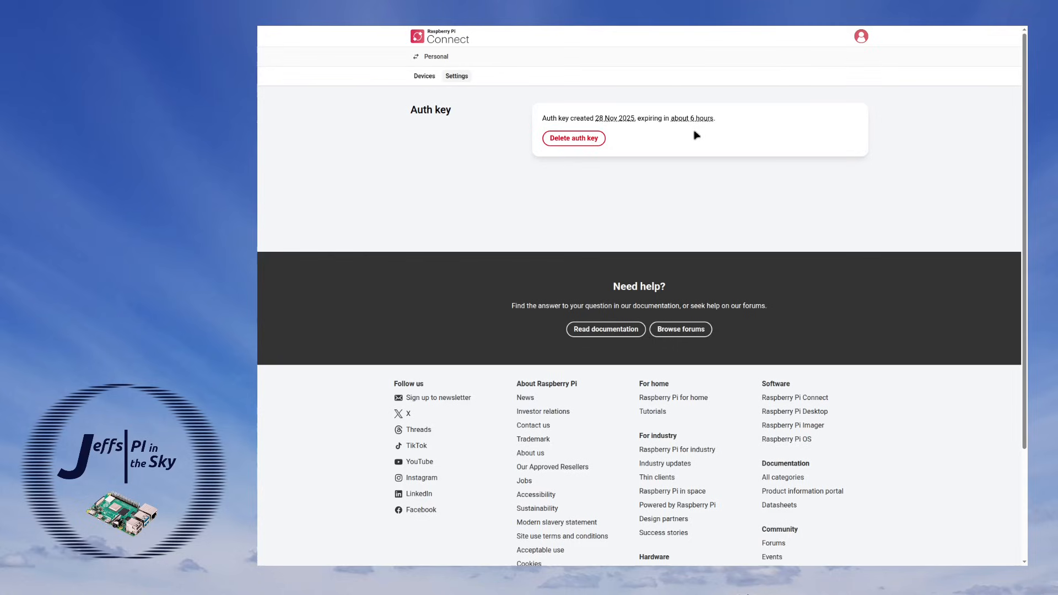
mouse_move(648, 133)
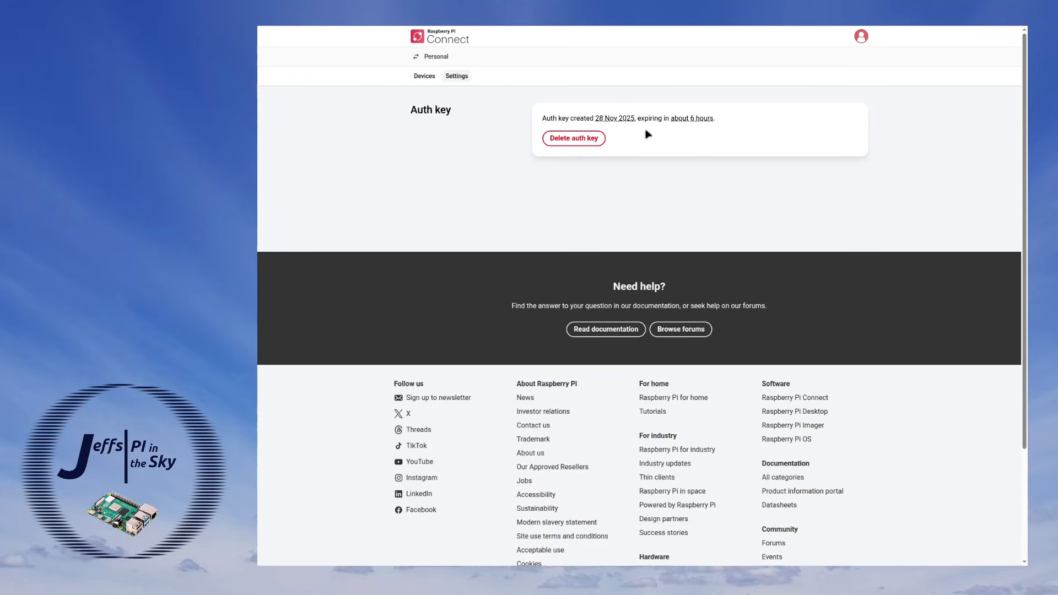
Step: Delete the old auth key in Connect Settings and create a fresh one
click(573, 137)
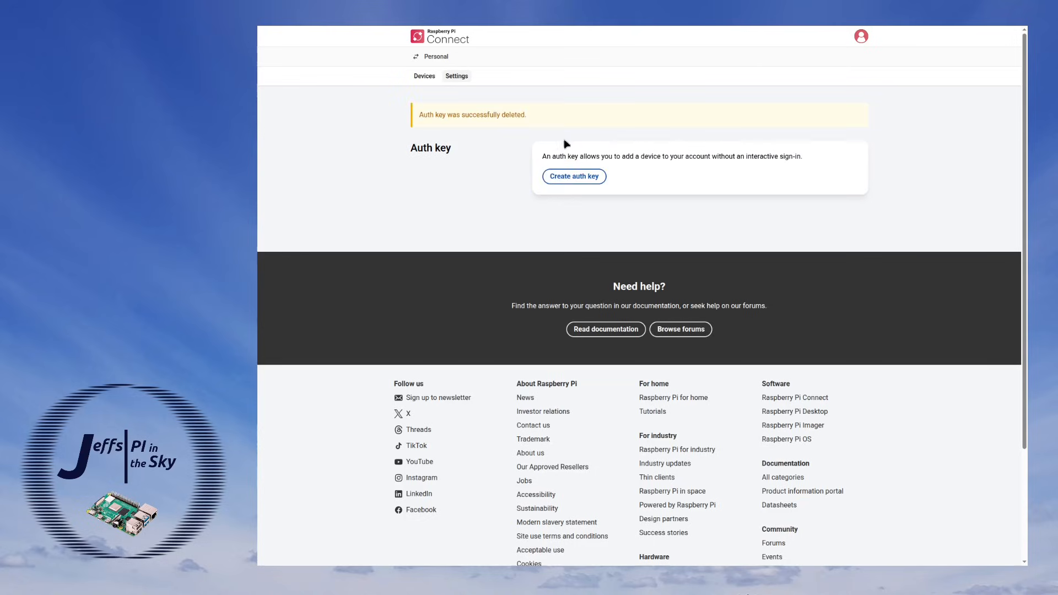
click(574, 176)
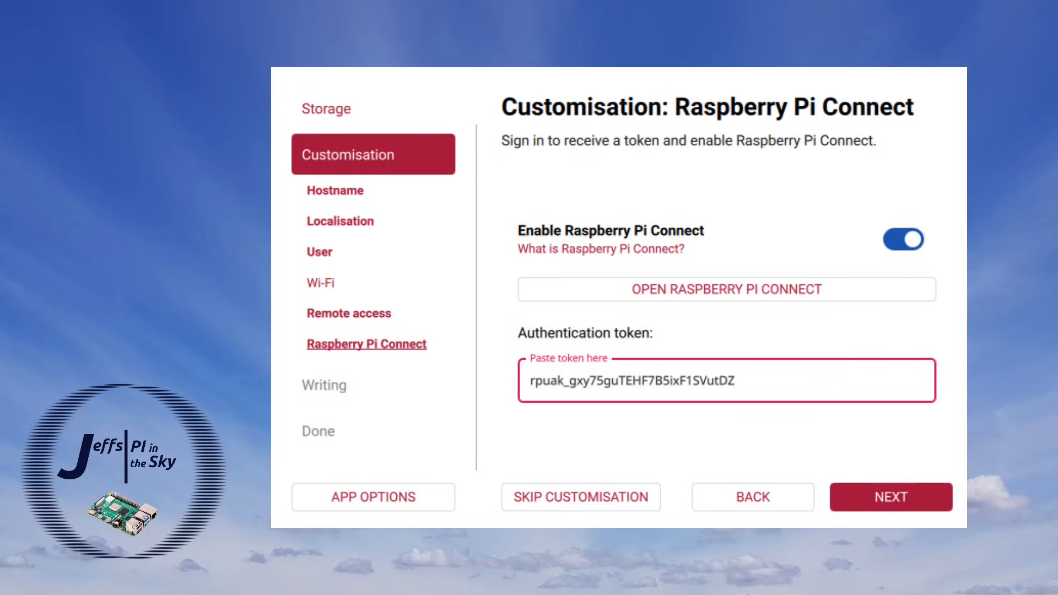
Step: Review the pasted authentication token and advance to the Write image summary
click(732, 379)
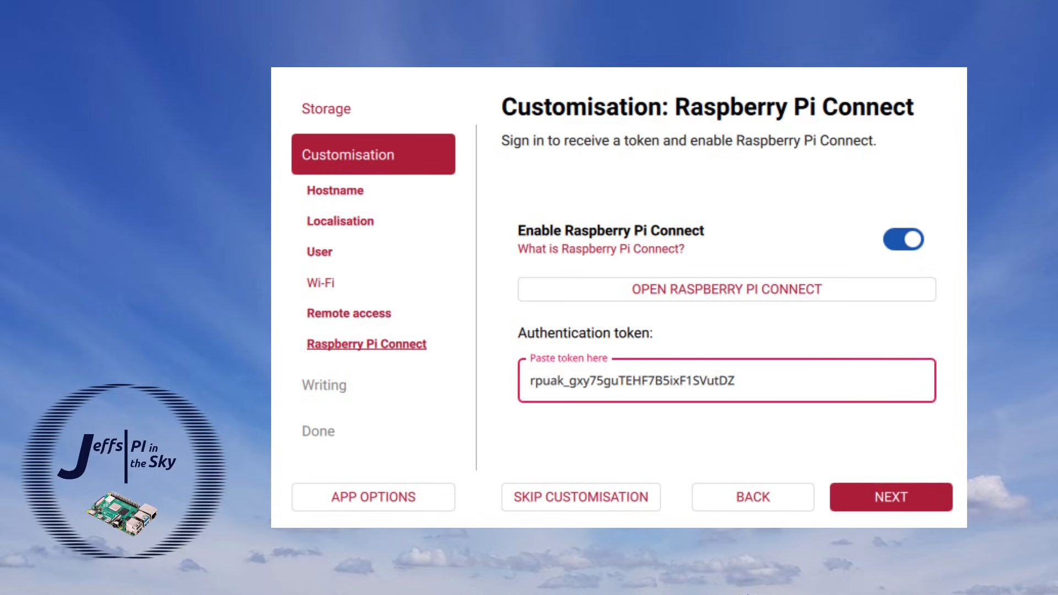
click(728, 379)
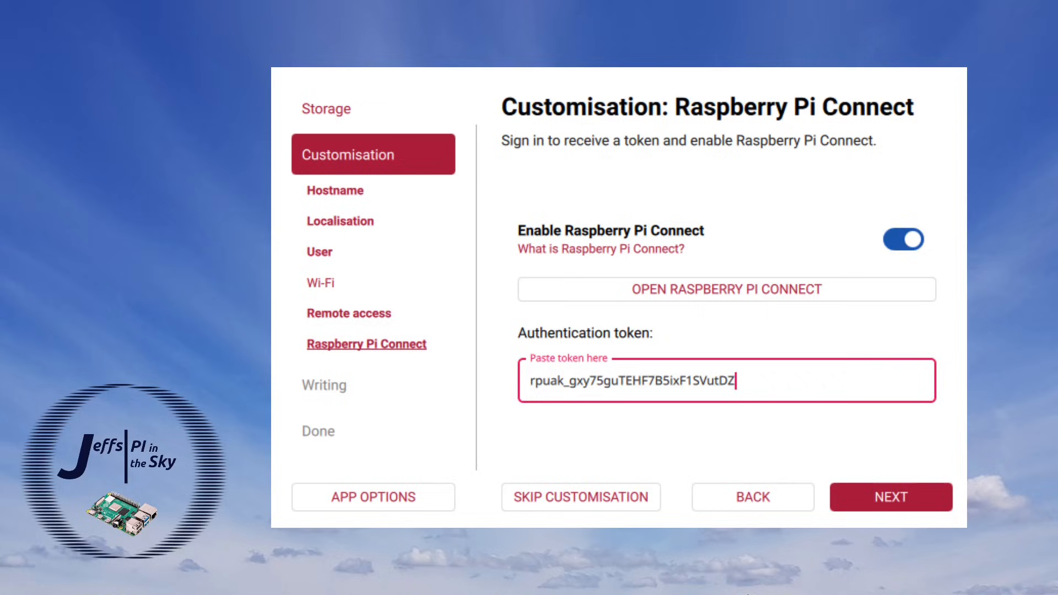
click(891, 497)
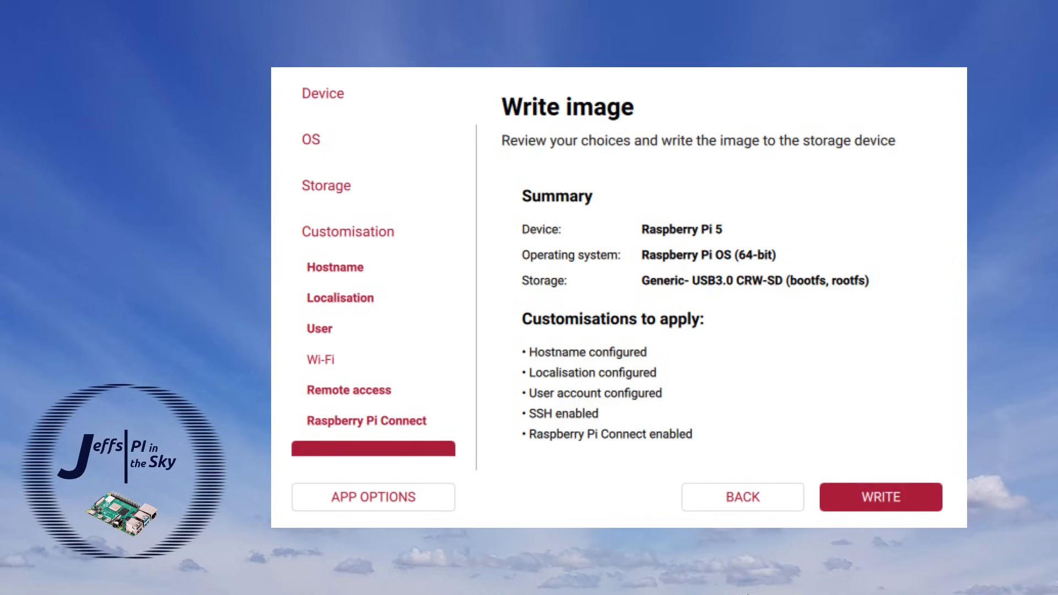
Step: Start the old Imager's timed write and agree to erase all SD card data
click(880, 497)
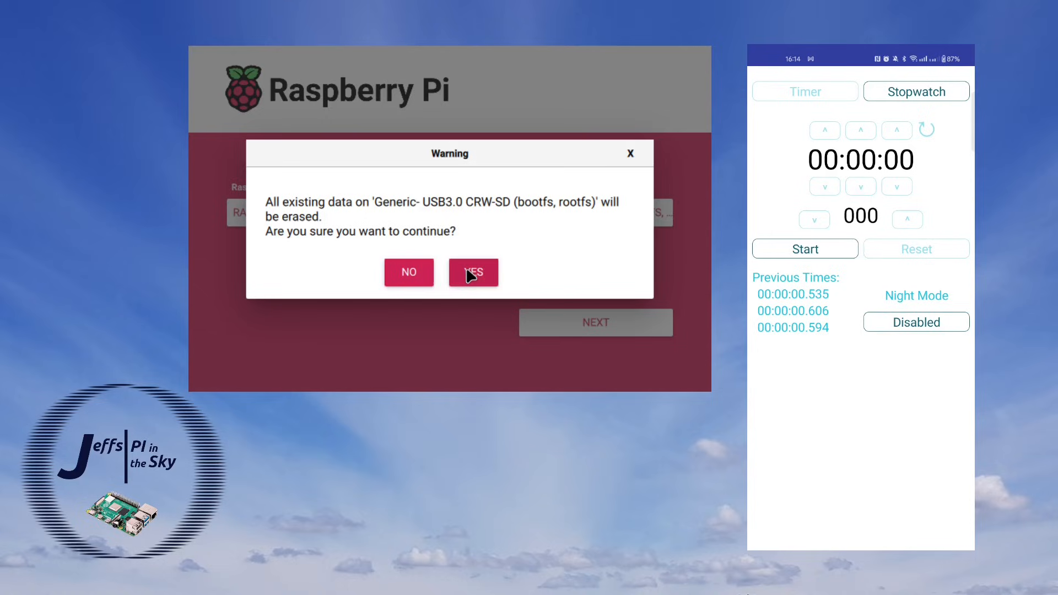
click(473, 273)
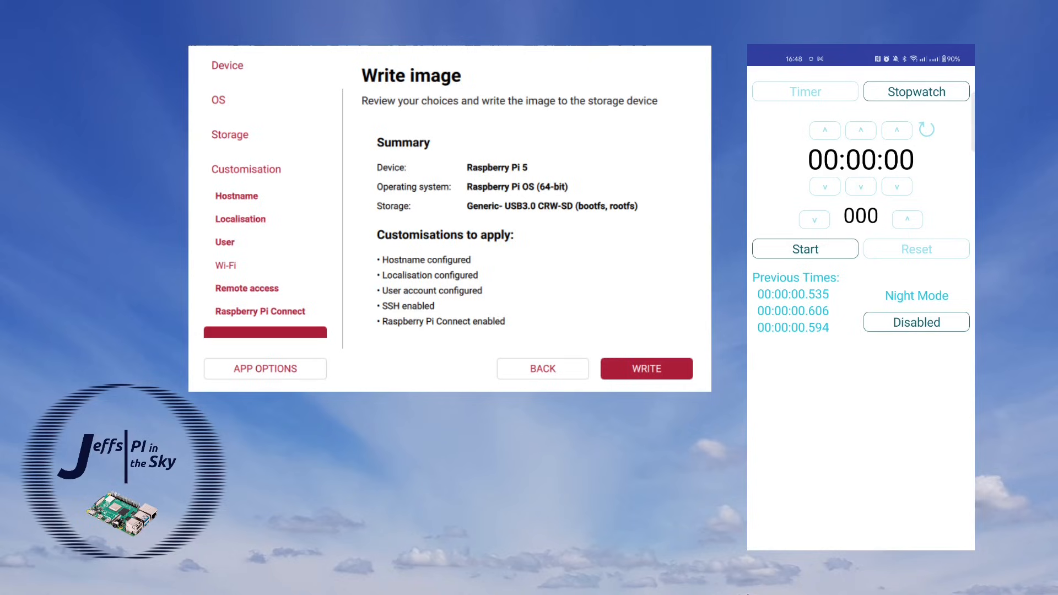
Step: Write the customised image in the new Imager, confirming the card erase warning
click(645, 368)
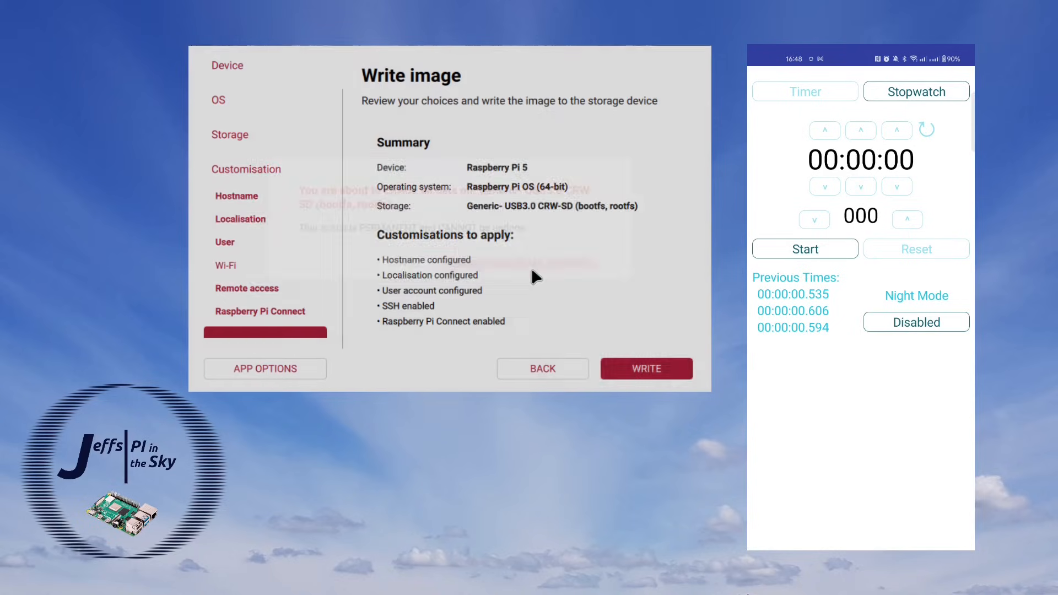
click(645, 368)
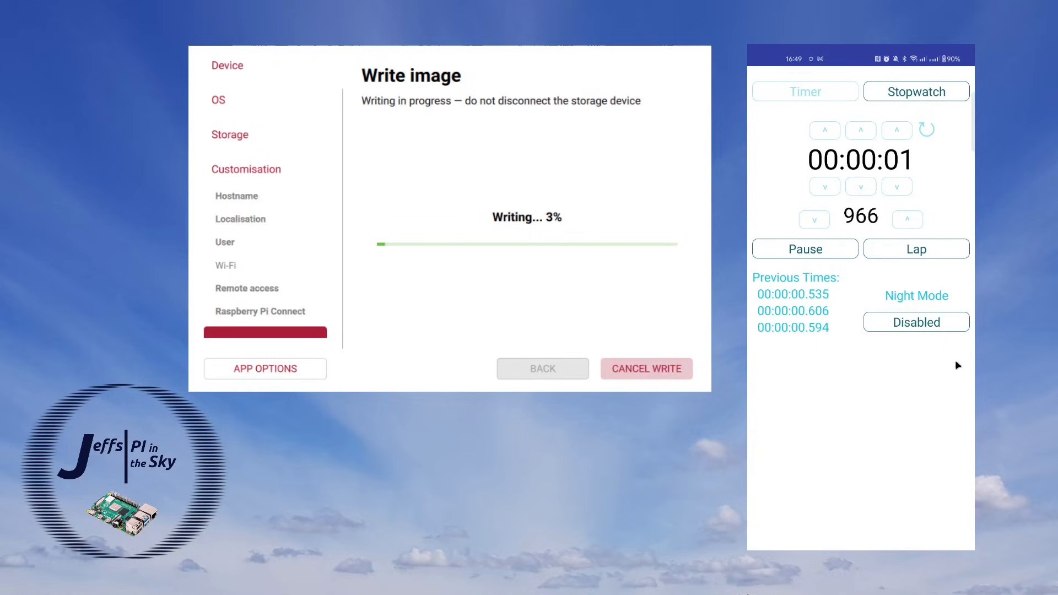